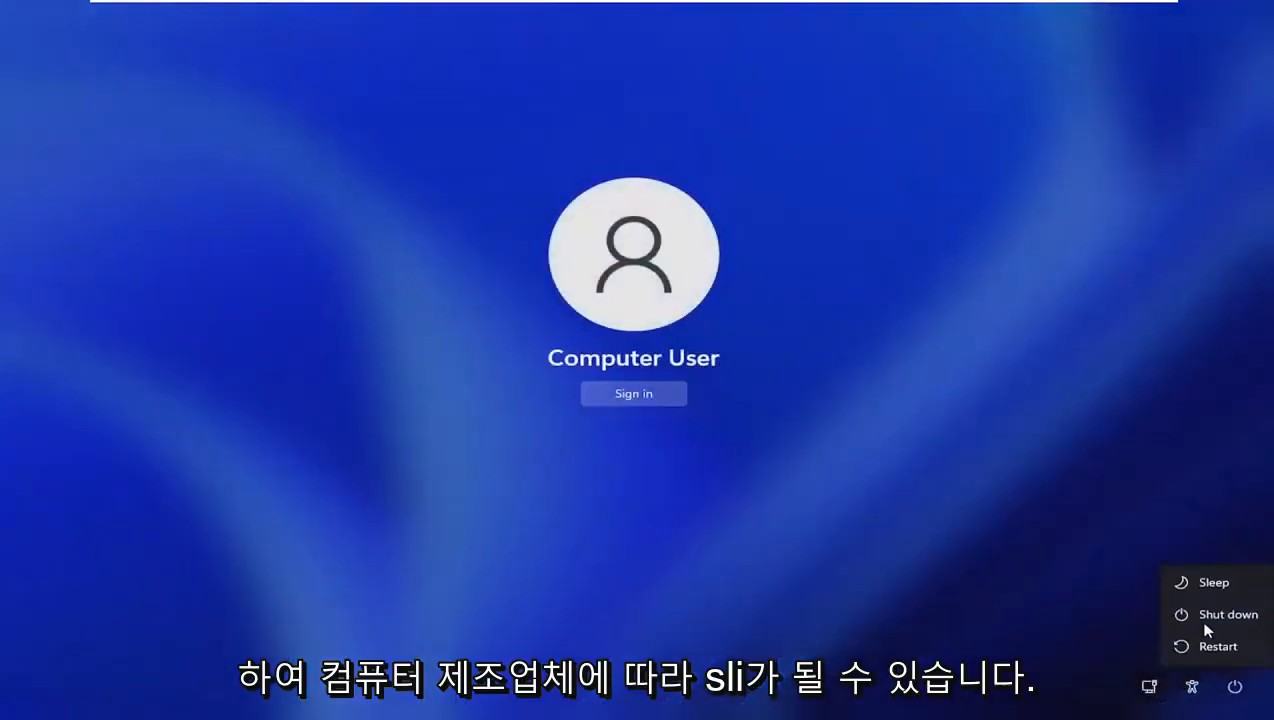
pyautogui.moveTo(1218, 646)
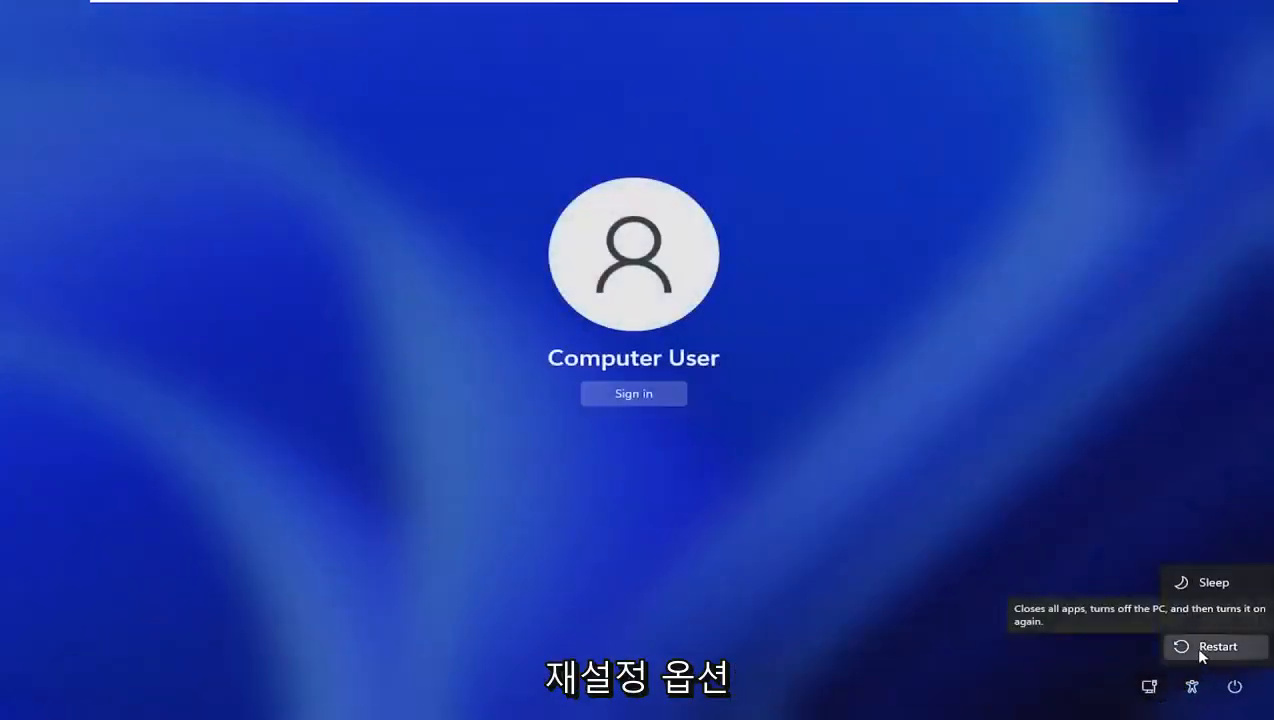
# Restart the PC from the lock screen power menu.
pyautogui.click(1216, 646)
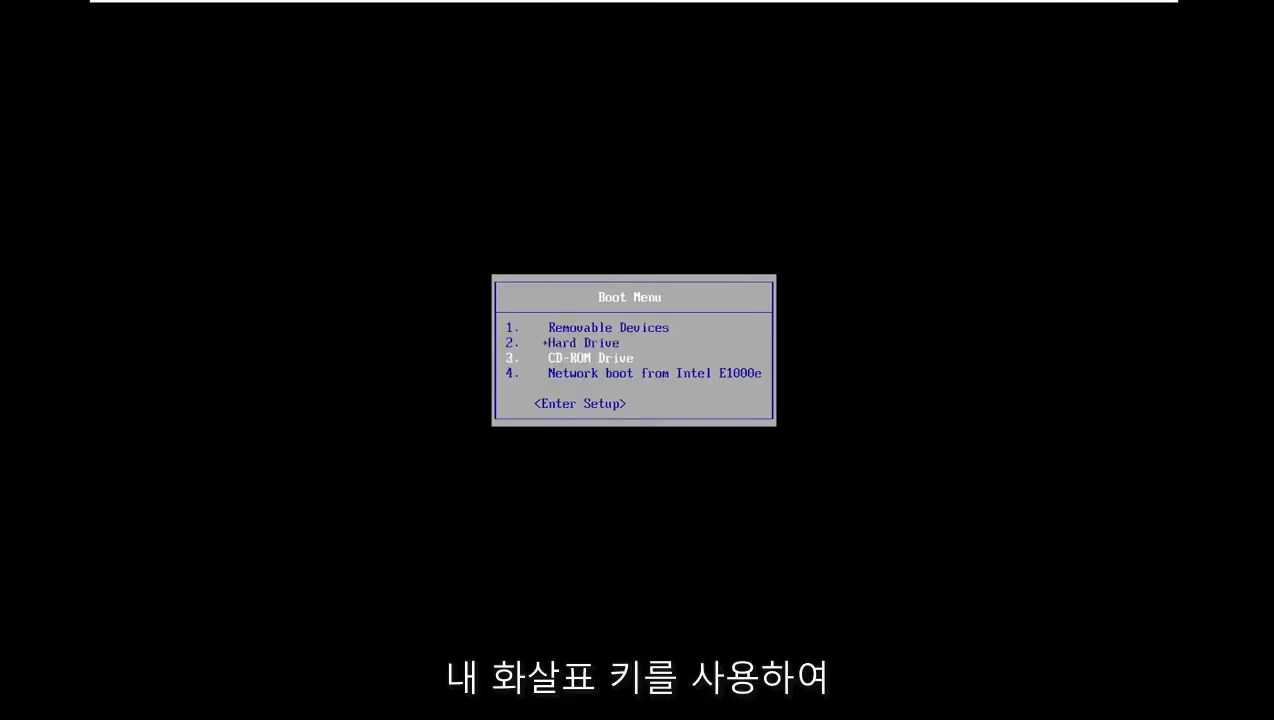
# Boot from the CD-ROM drive into Windows Setup and bring up a command prompt with Shift+F10.
pyautogui.press('down')
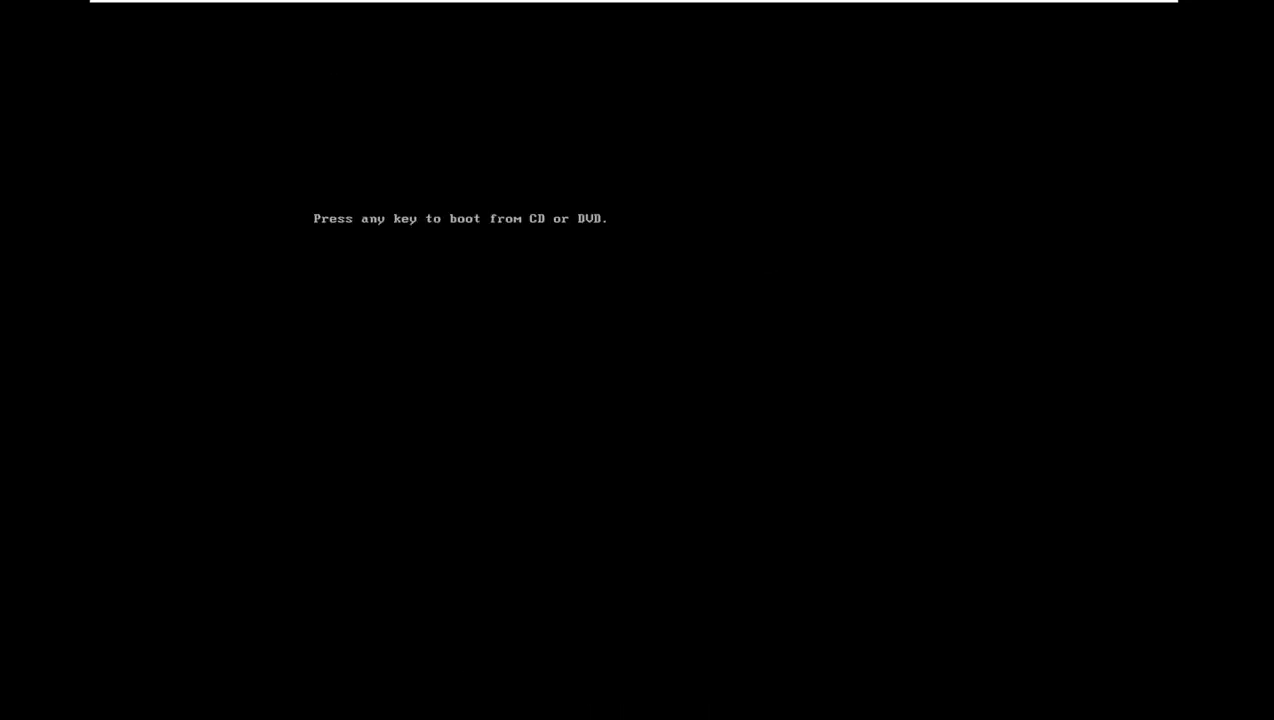
pyautogui.press('enter')
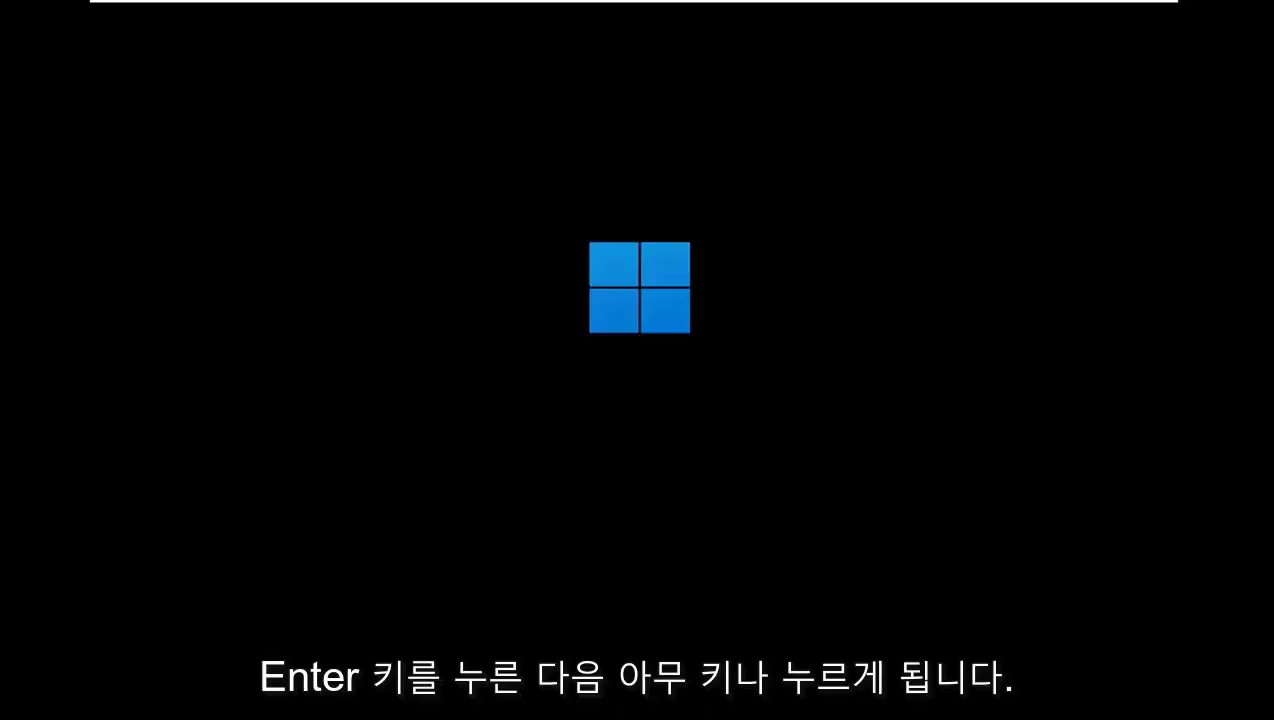
pyautogui.press('enter')
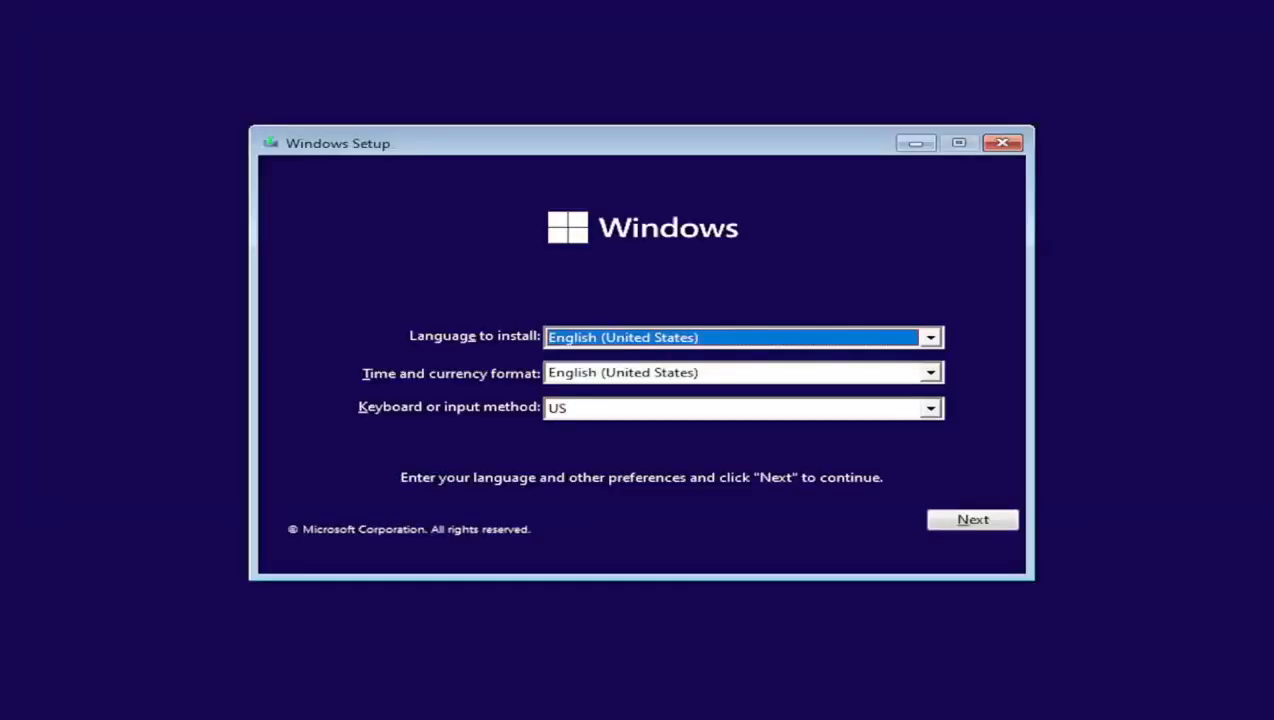
pyautogui.press('shift+f10')
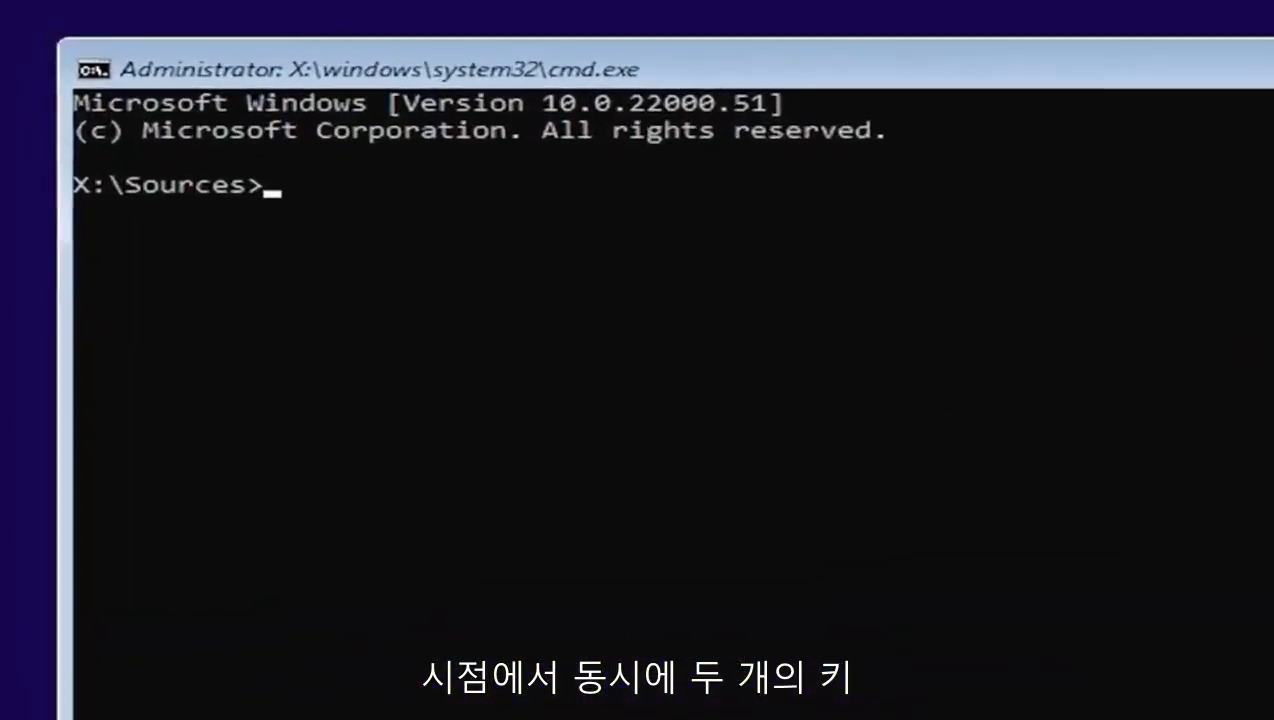
# Run diskpart and list the volumes to find the 69 GB Windows partition at drive D.
pyautogui.write('d')
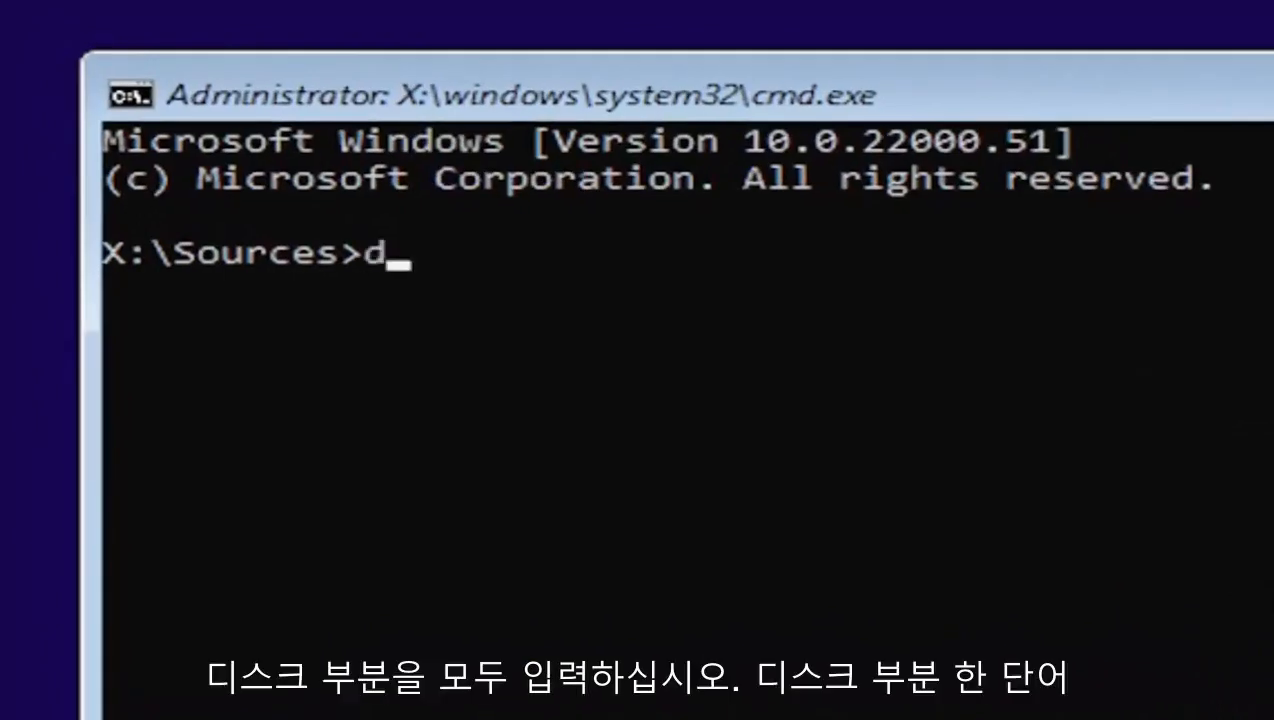
pyautogui.write('isk')
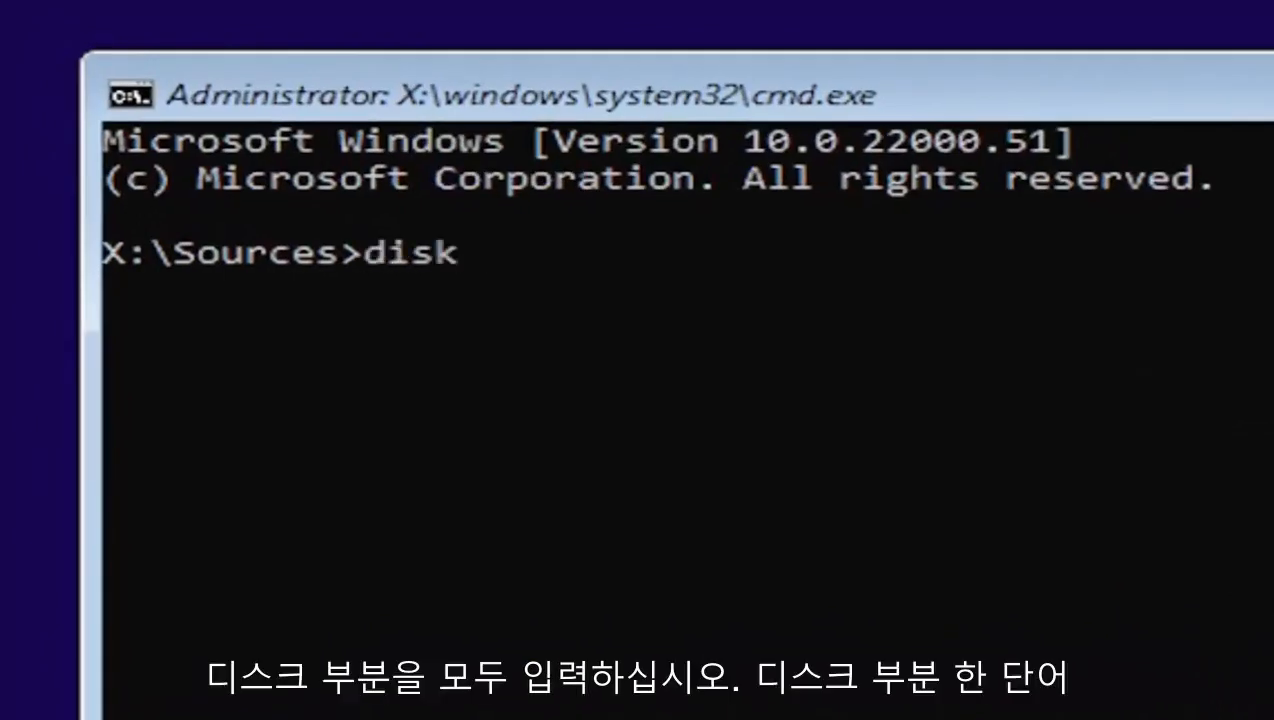
pyautogui.write('part')
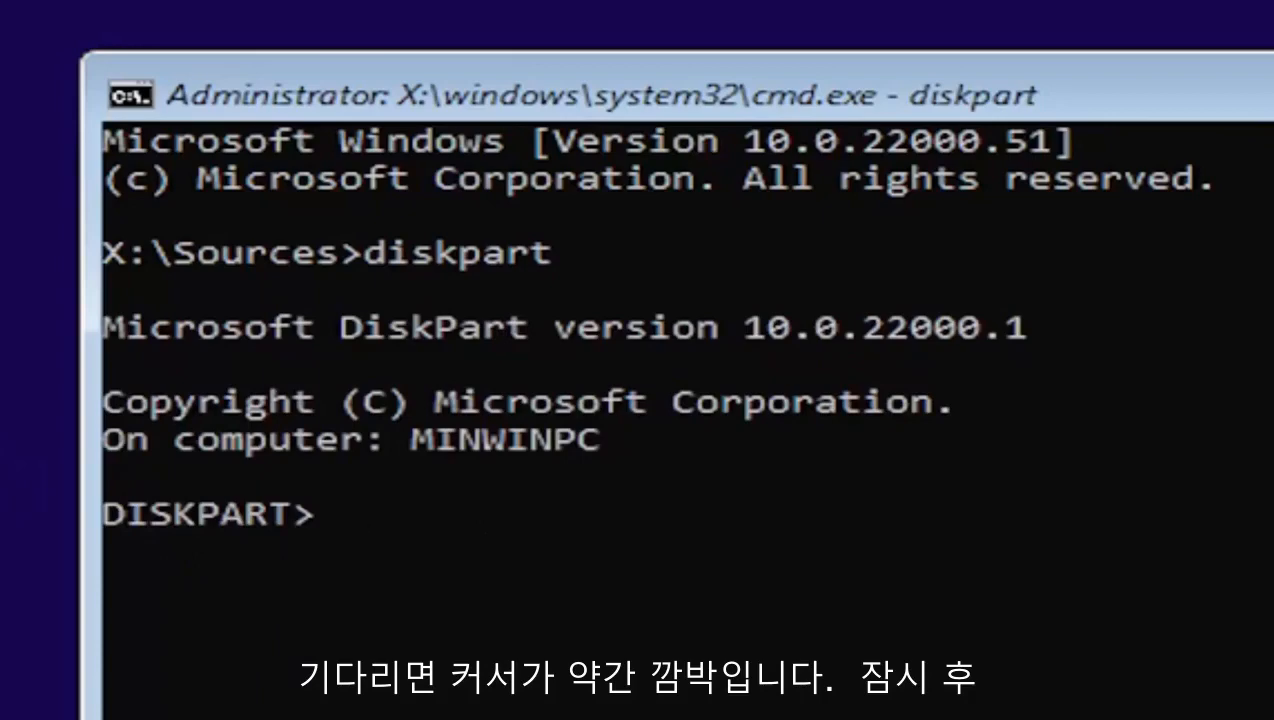
pyautogui.write('list volume')
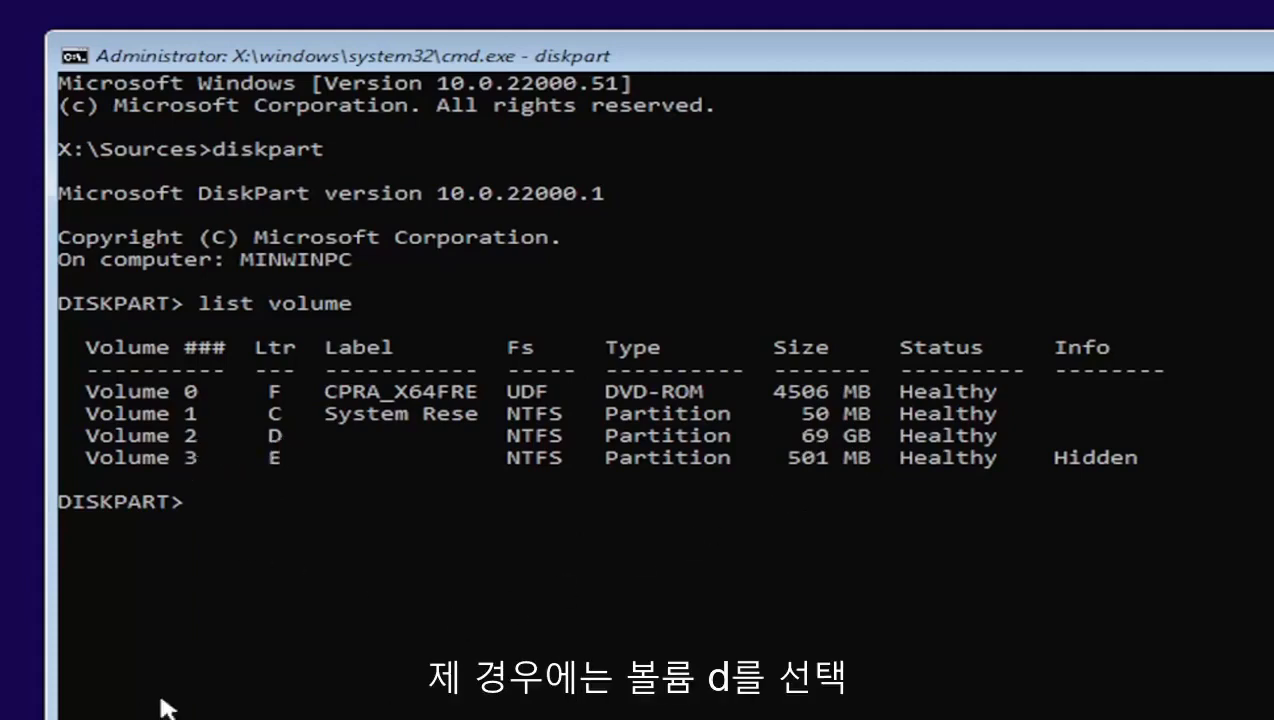
# Exit DiskPart to return to the X:\Sources prompt.
pyautogui.write('cd')
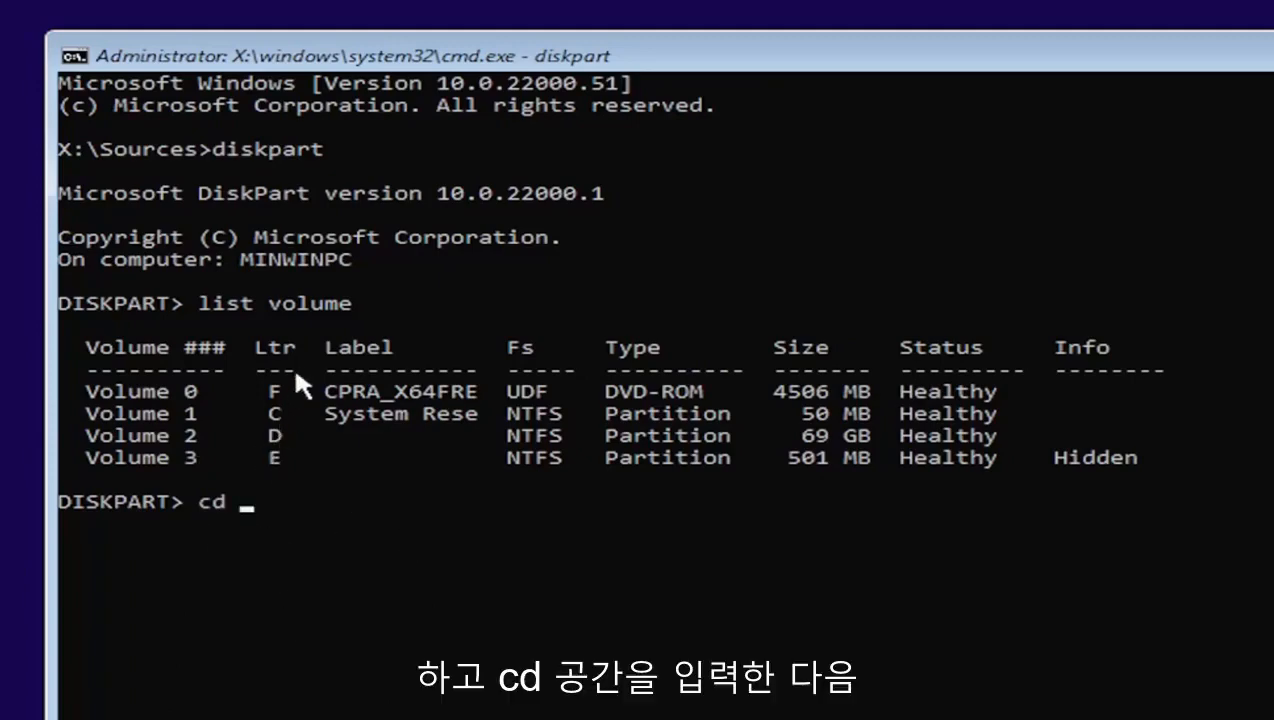
pyautogui.write('d')
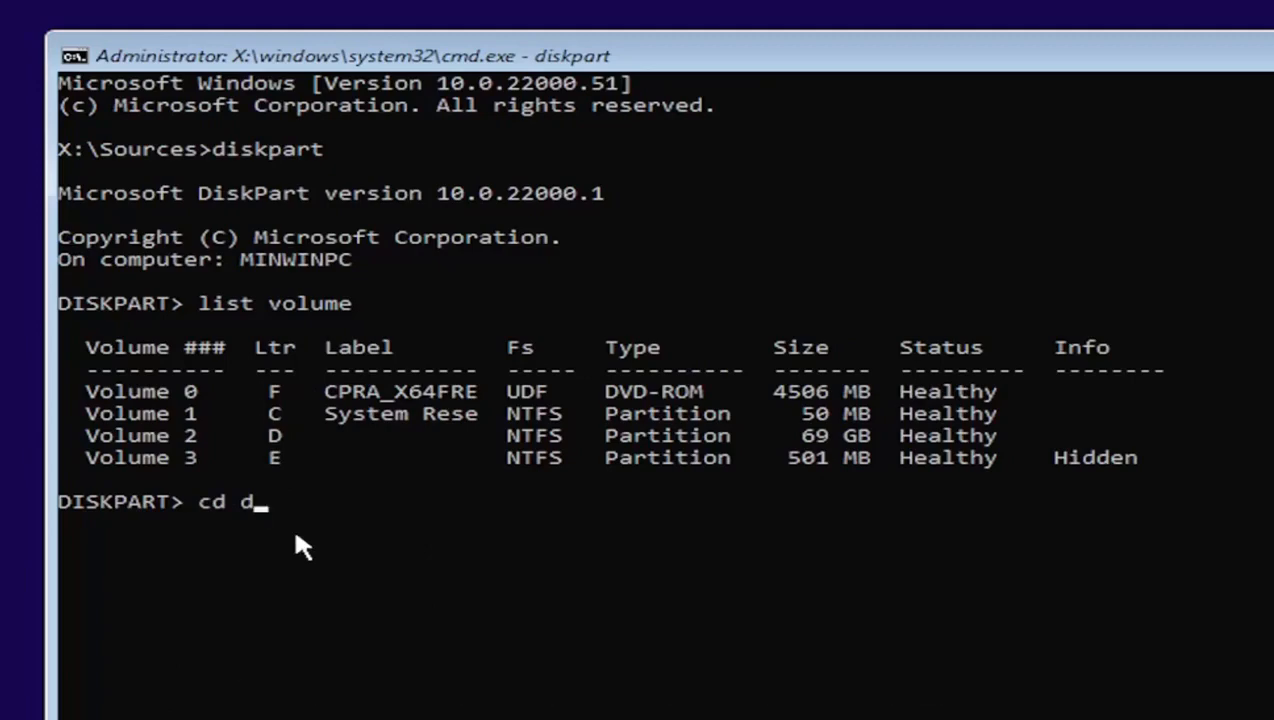
pyautogui.write(':')
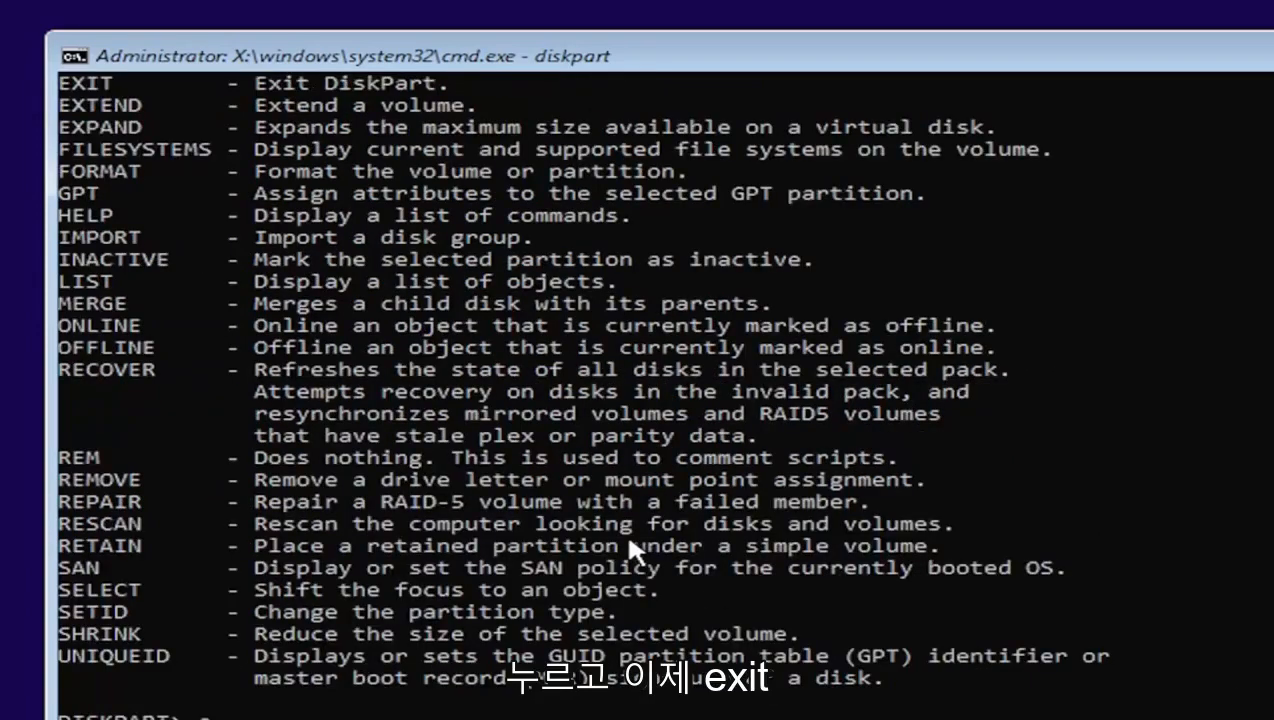
pyautogui.write('exit')
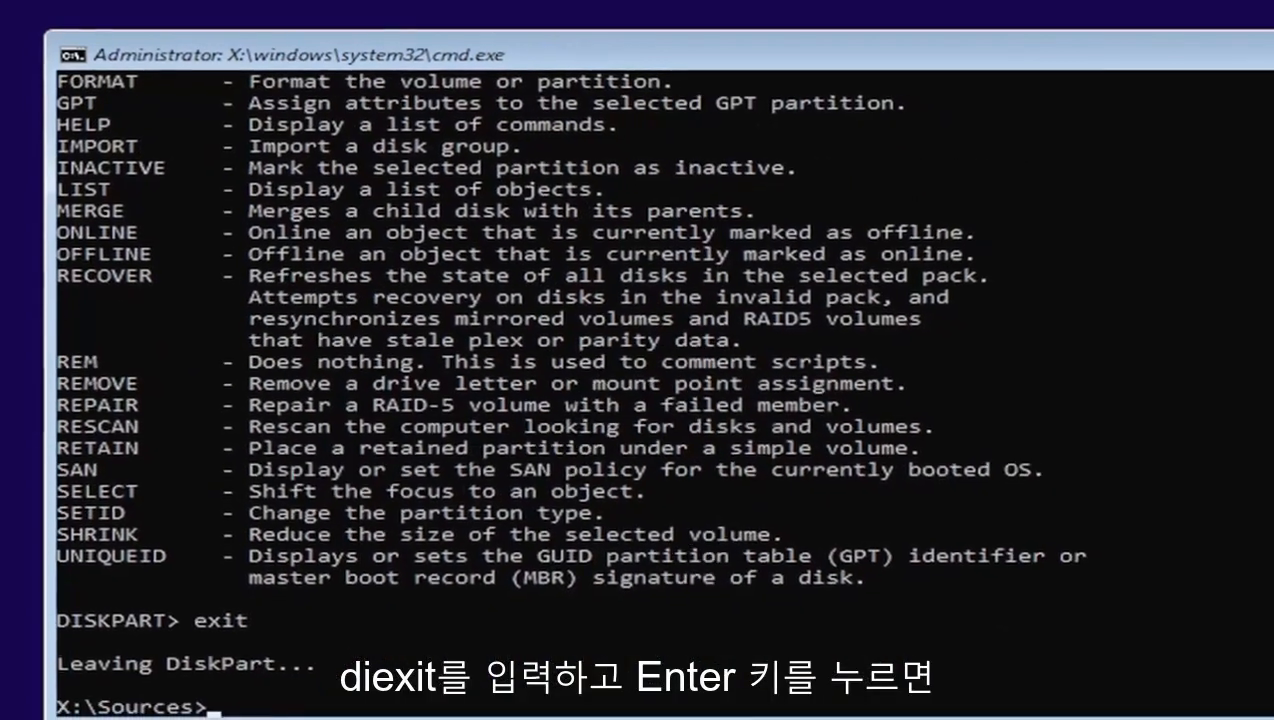
# Switch to drive D: and change into D:\Windows\System32.
pyautogui.write('d:')
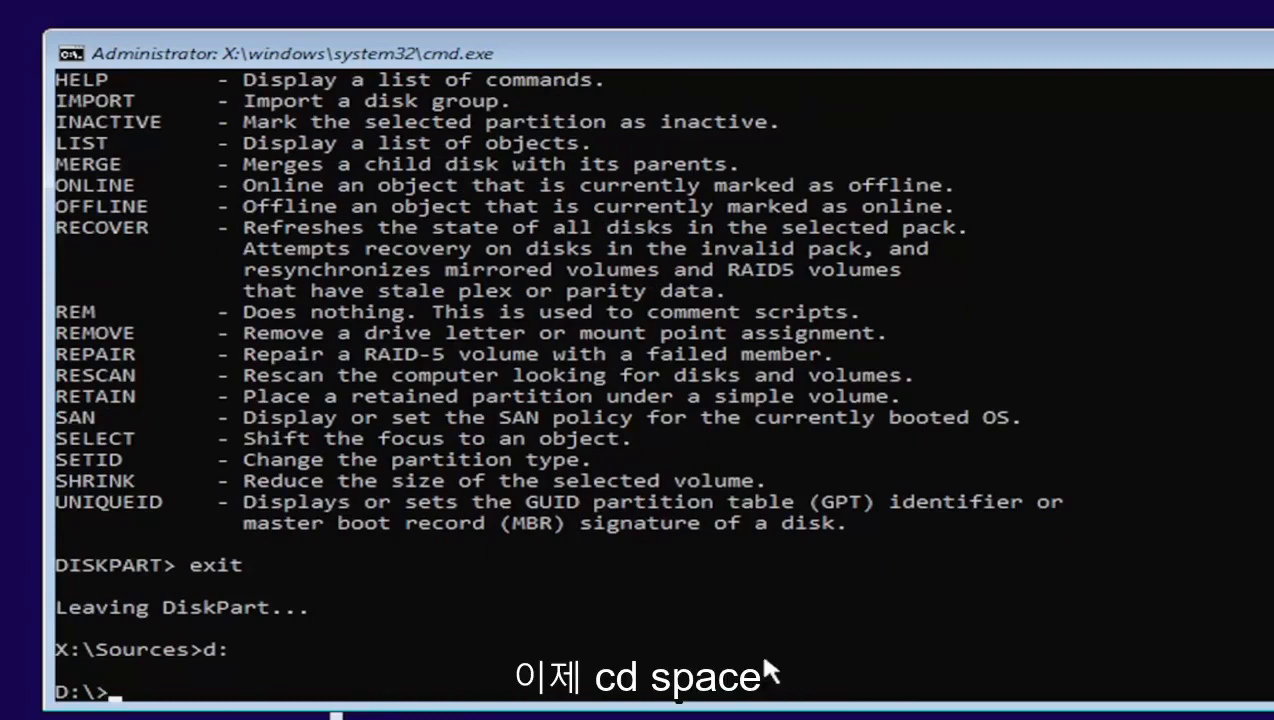
pyautogui.write('cd')
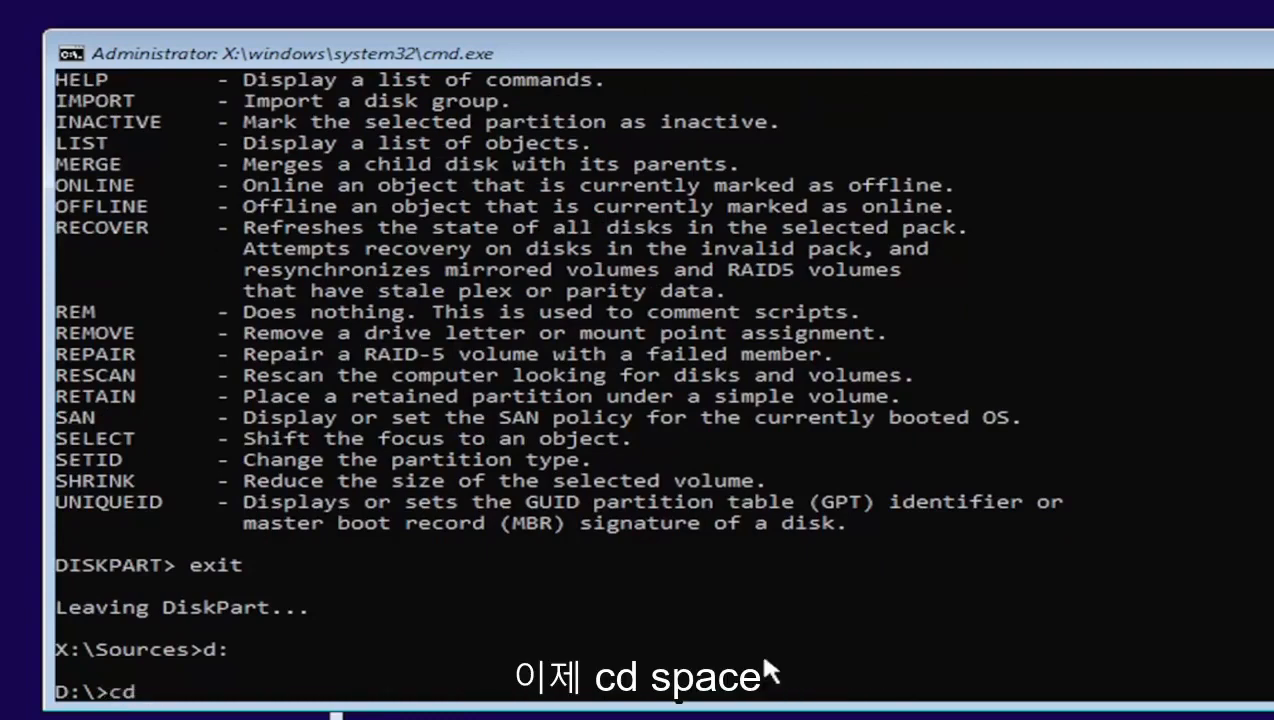
pyautogui.write('windows')
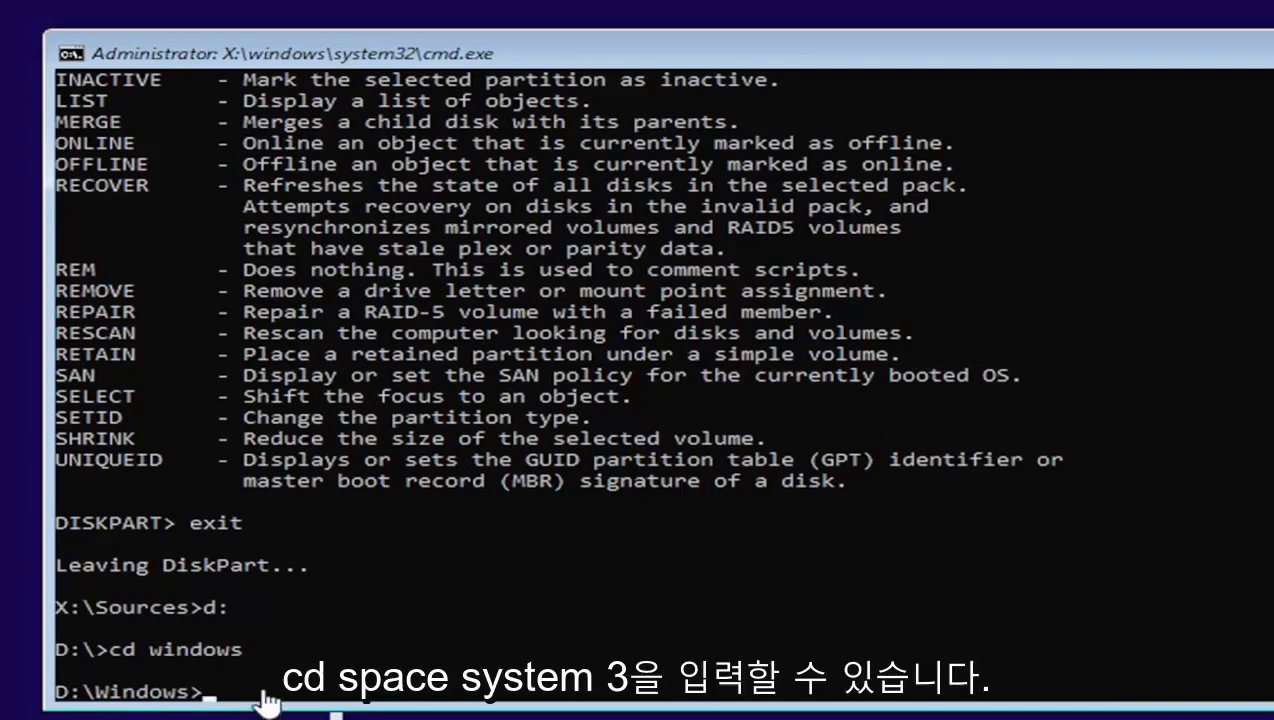
pyautogui.write('cd')
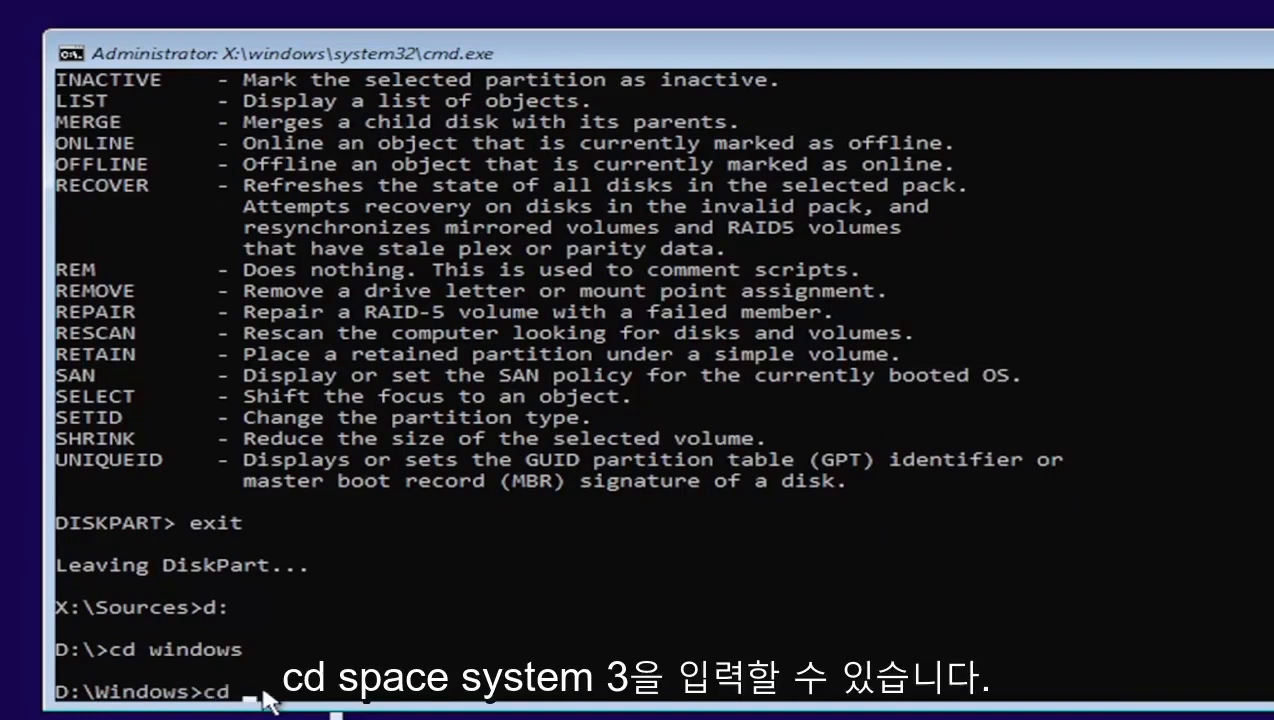
pyautogui.write('system32')
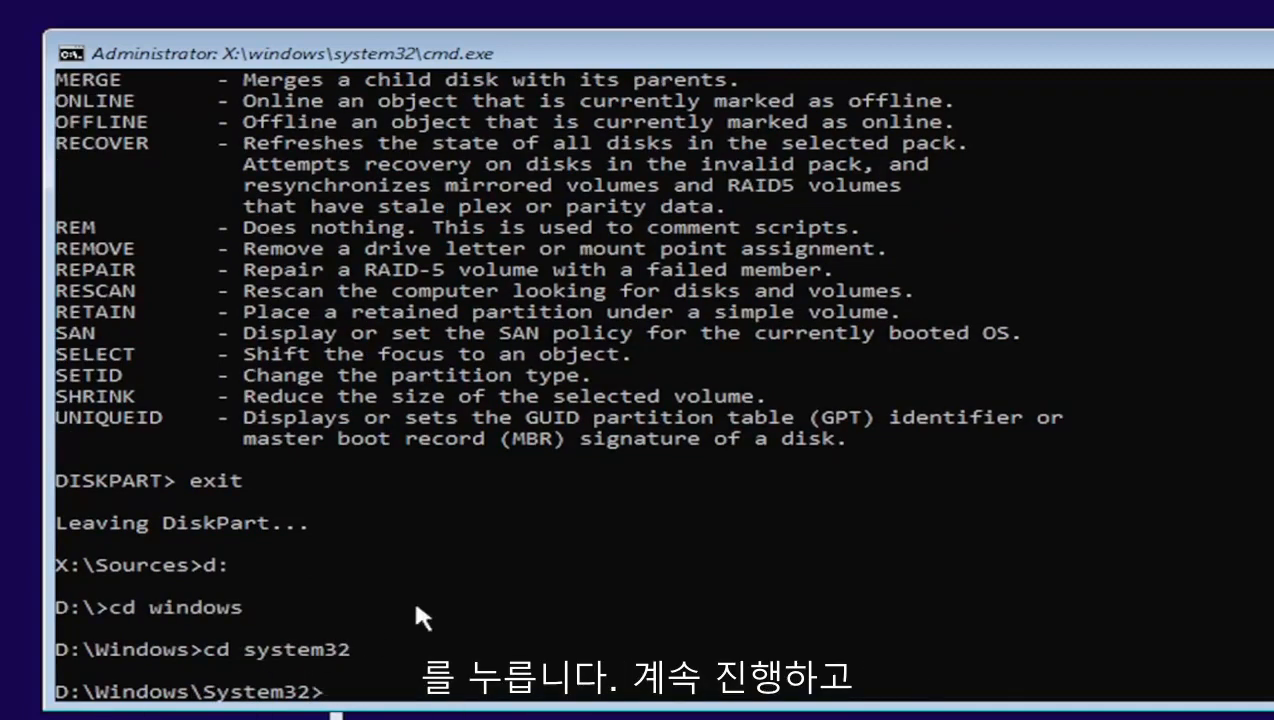
# Back up utilman.exe as utilman1.exe and cmd.exe as cmd1.exe.
pyautogui.write('copy')
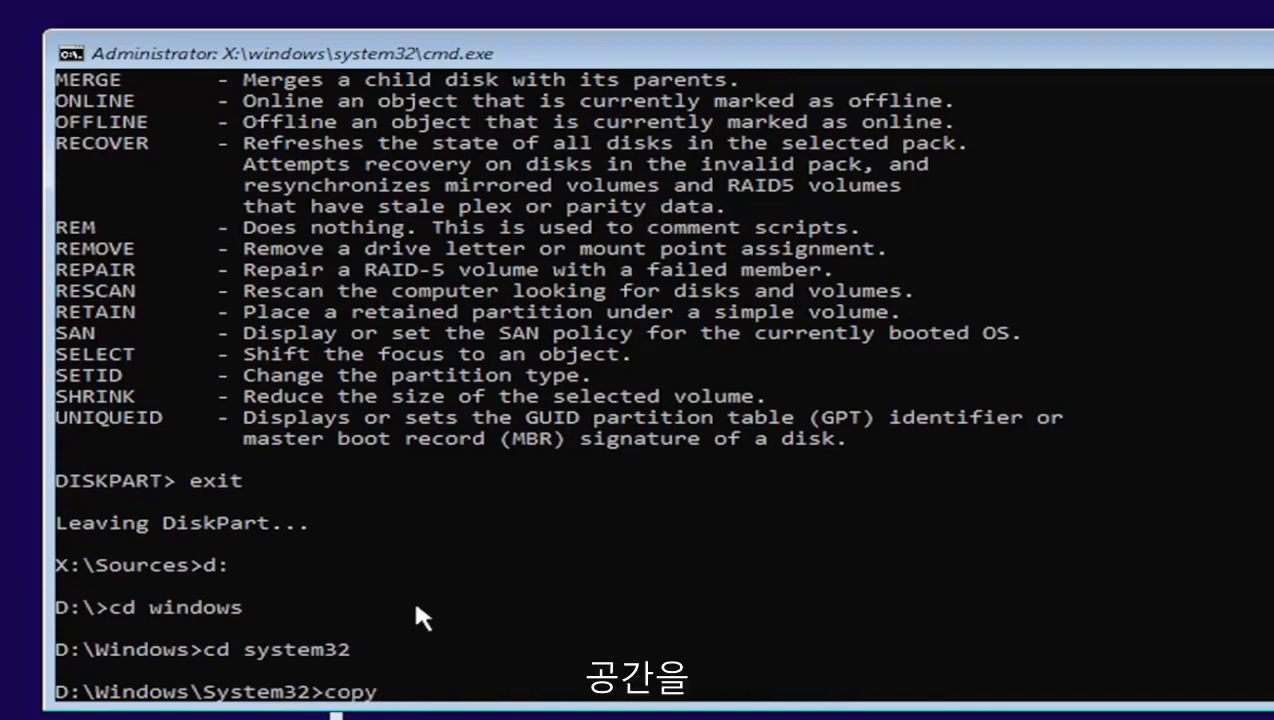
pyautogui.write('utilma')
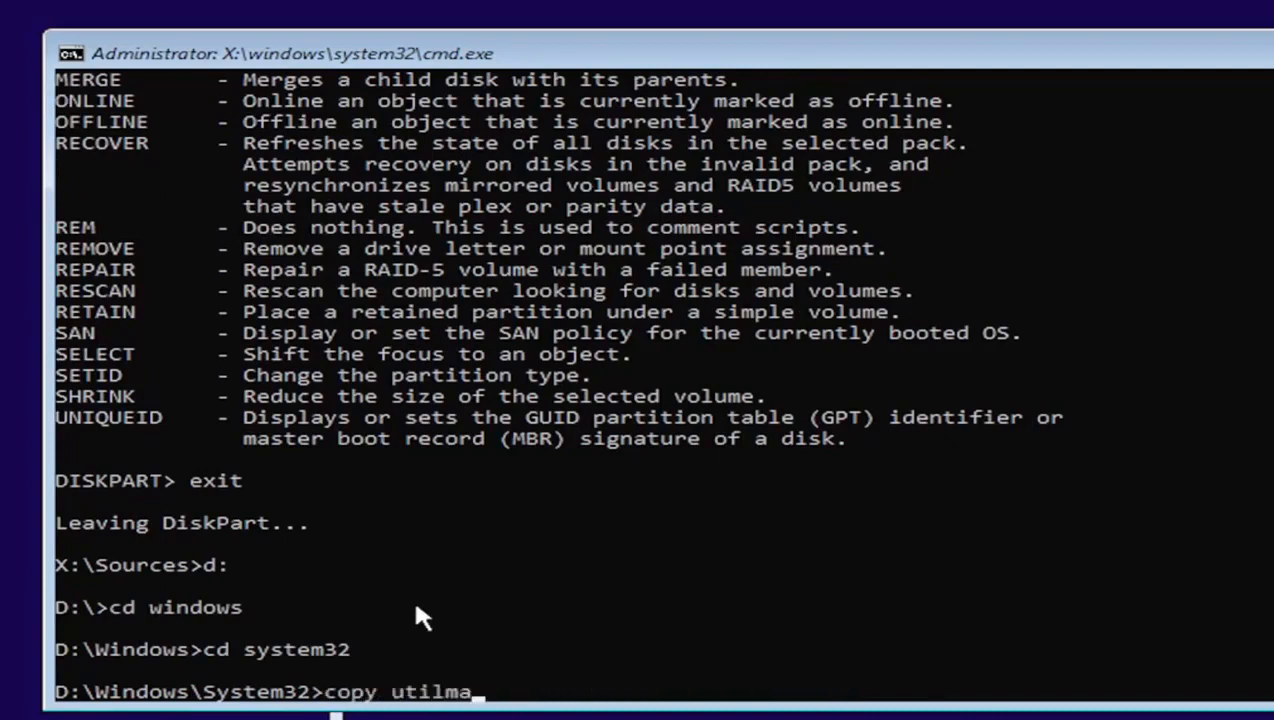
pyautogui.write('n.exe')
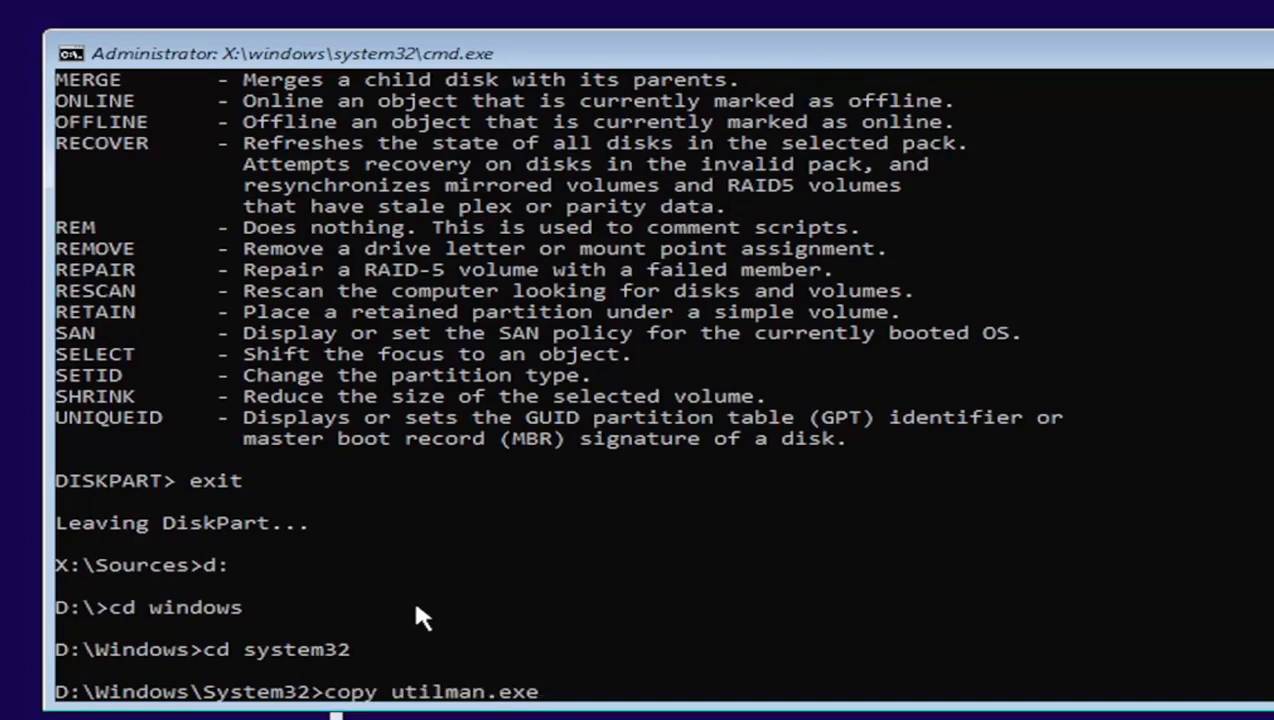
pyautogui.write('utilman1')
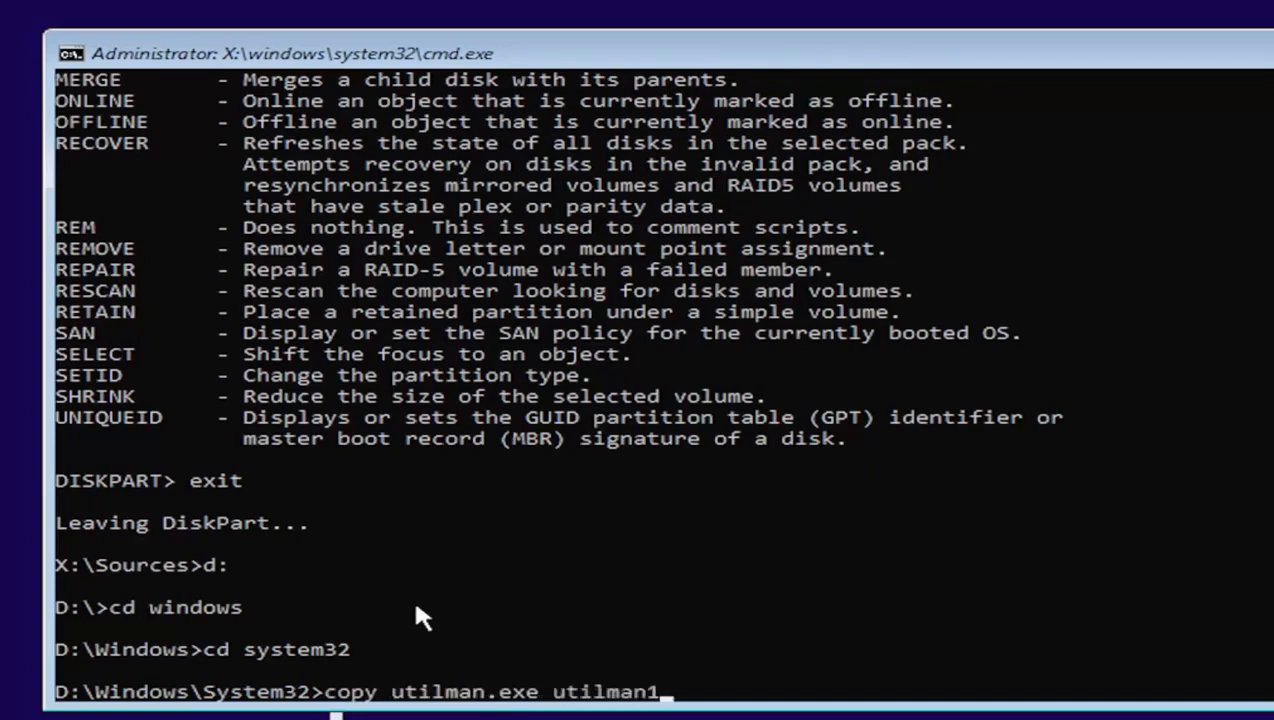
pyautogui.write('.exe')
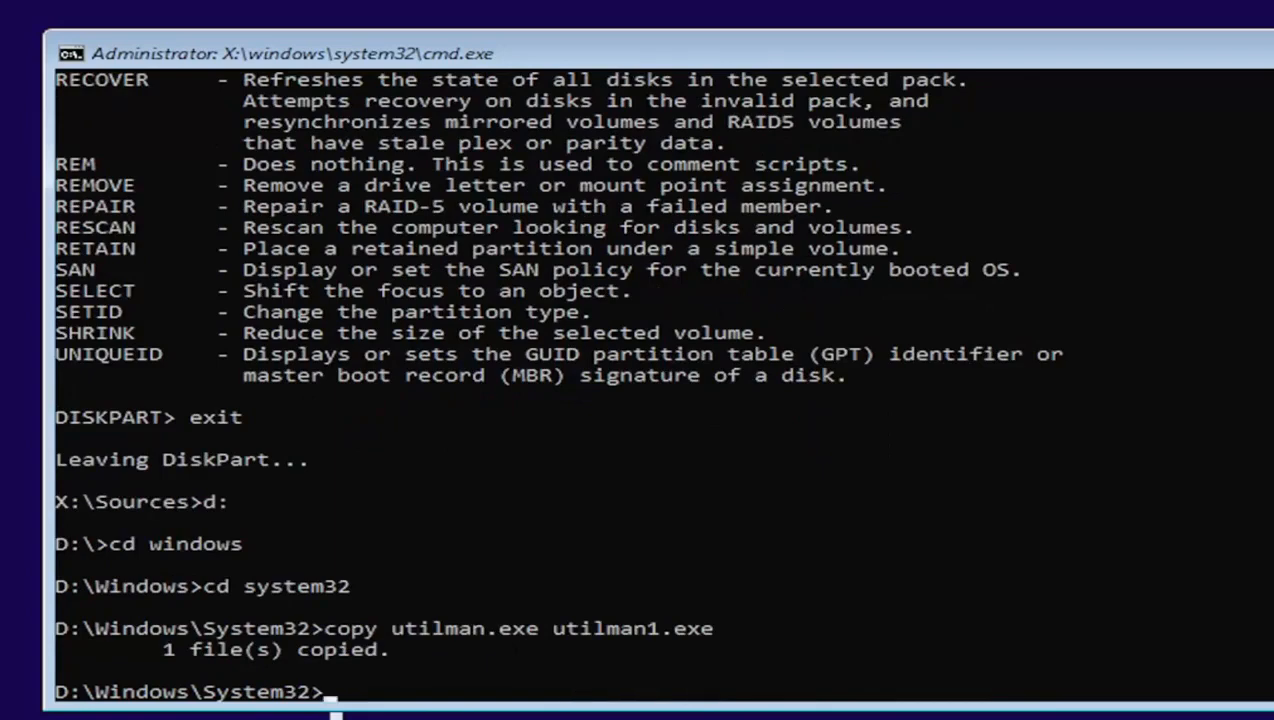
pyautogui.moveTo(316, 656)
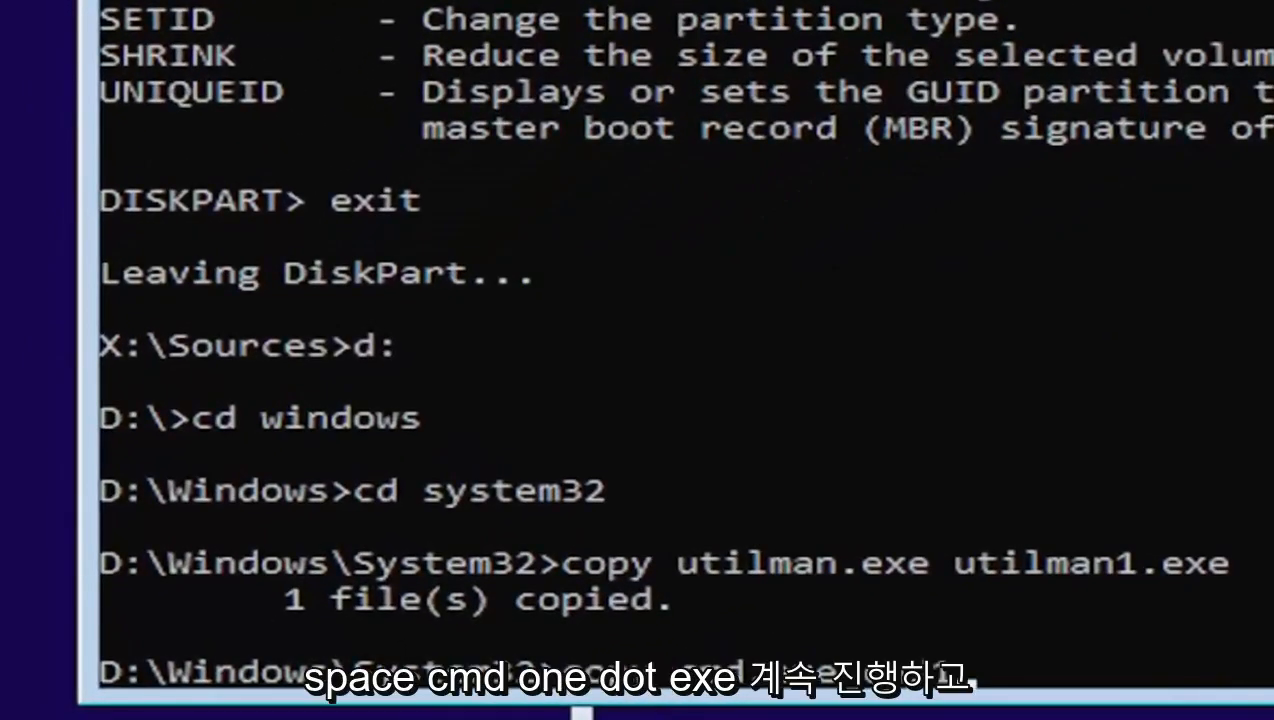
pyautogui.write('exe')
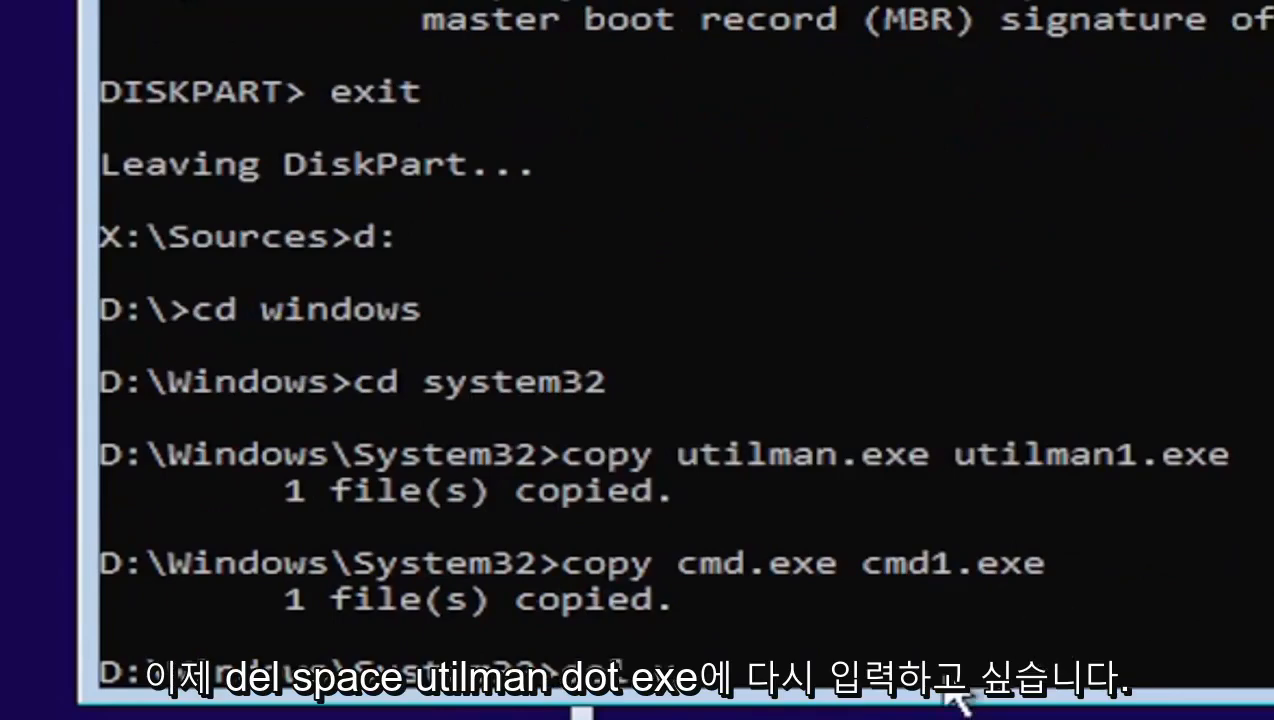
# Delete utilman.exe and rename cmd1.exe to utilman.exe.
pyautogui.write('del utilman.exe')
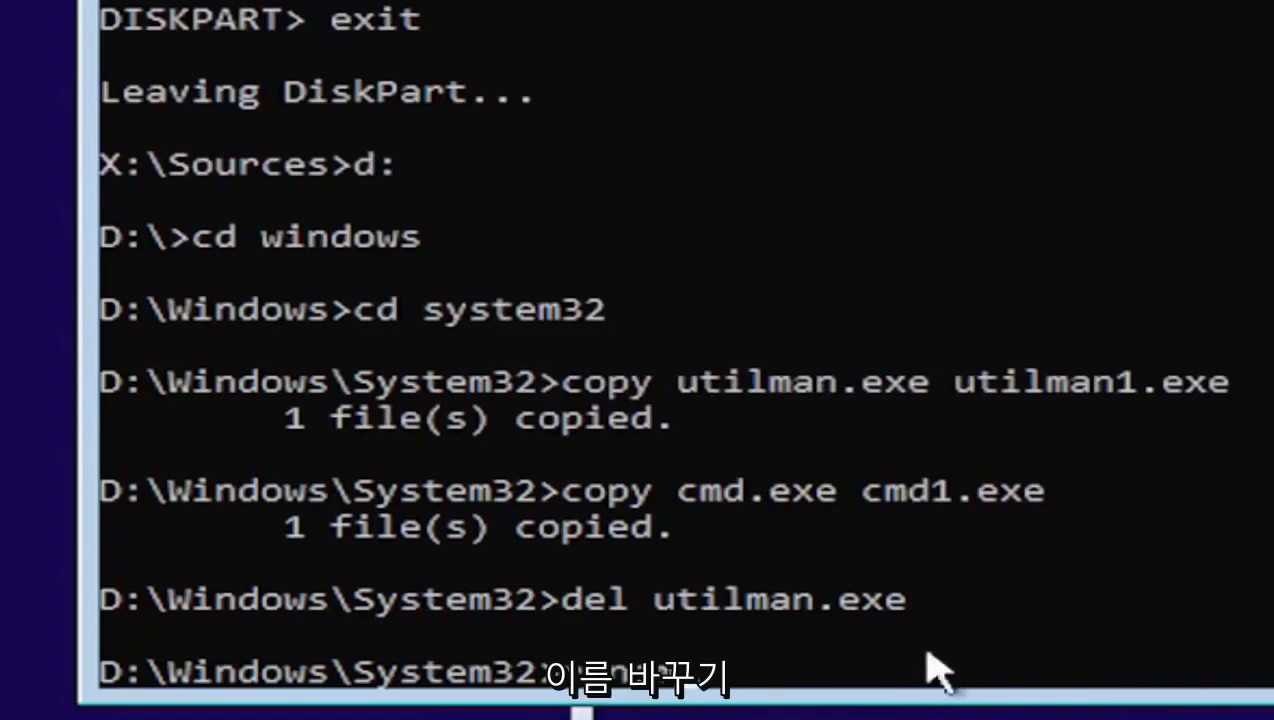
pyautogui.write('rename cmd.exe')
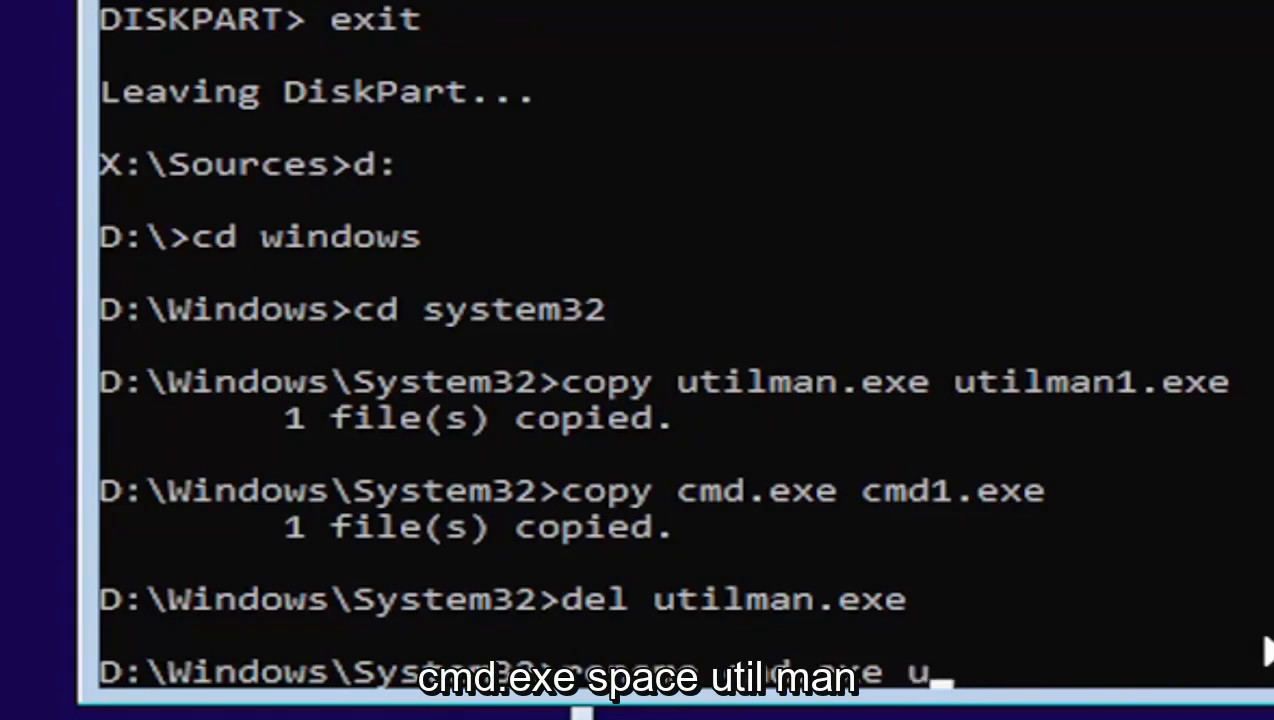
pyautogui.write('utilman')
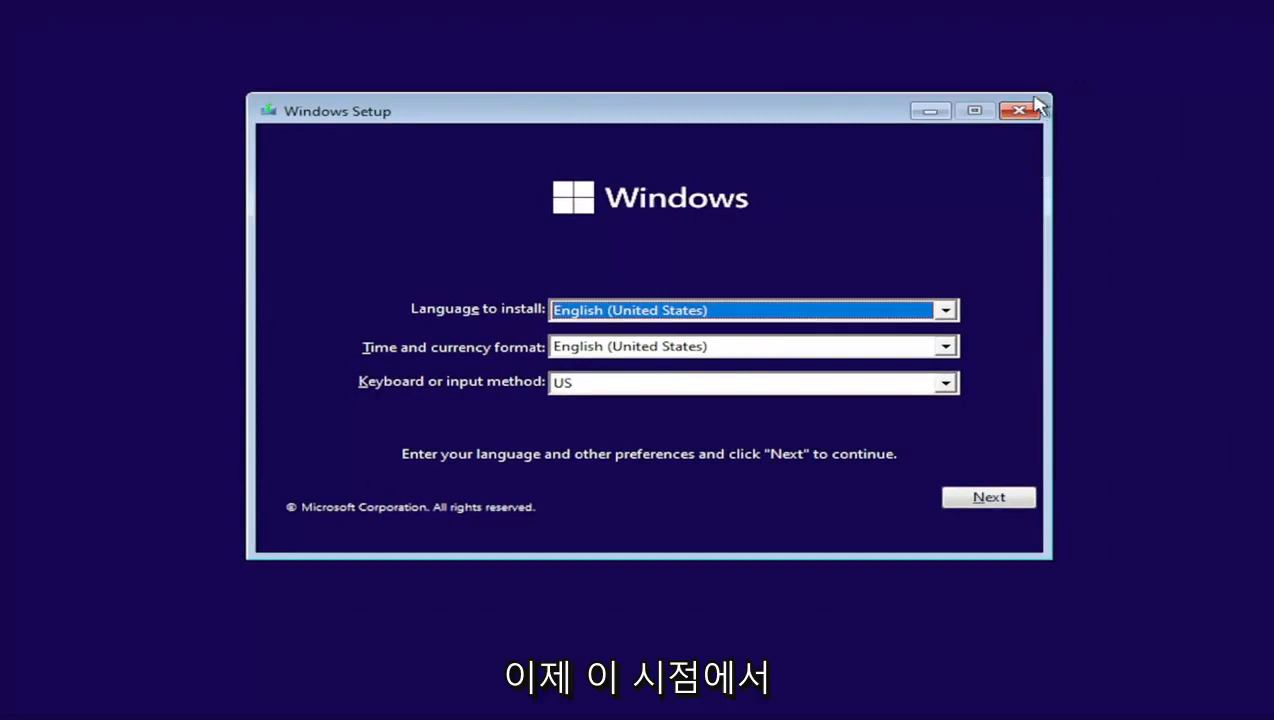
# Cancel Windows Setup so the PC restarts to the sign-in screen.
pyautogui.click(1020, 110)
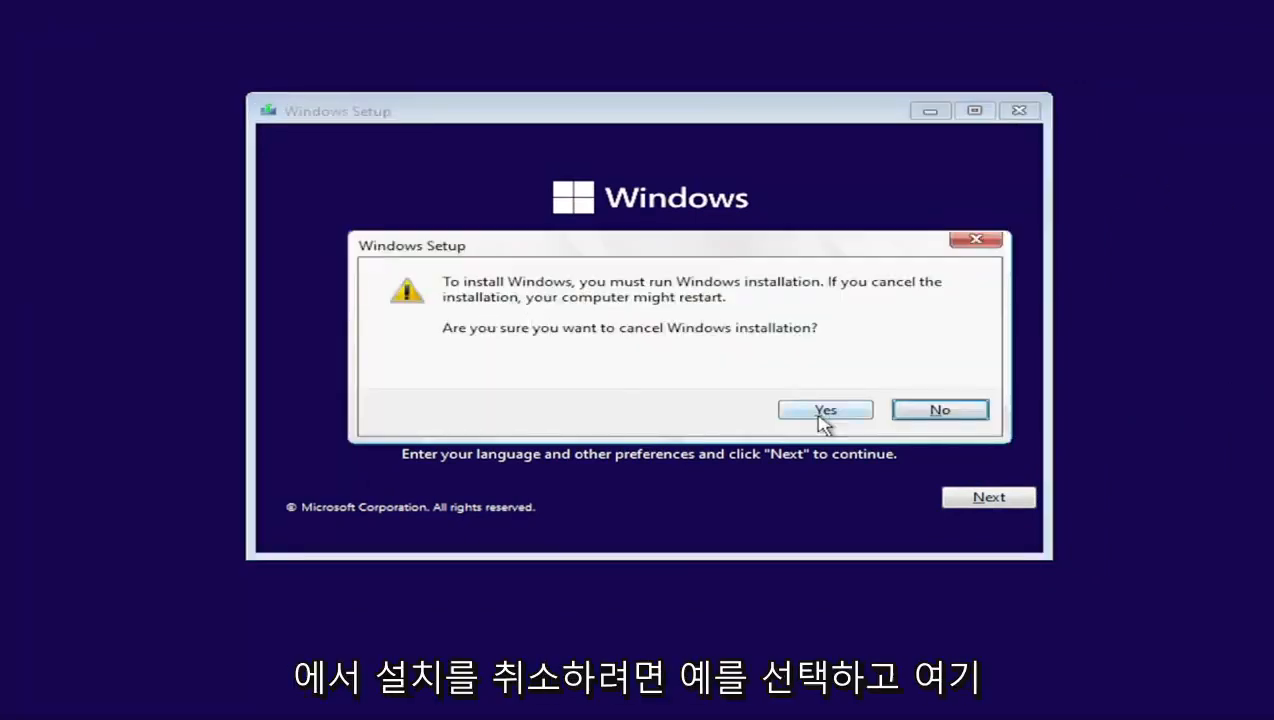
pyautogui.click(824, 410)
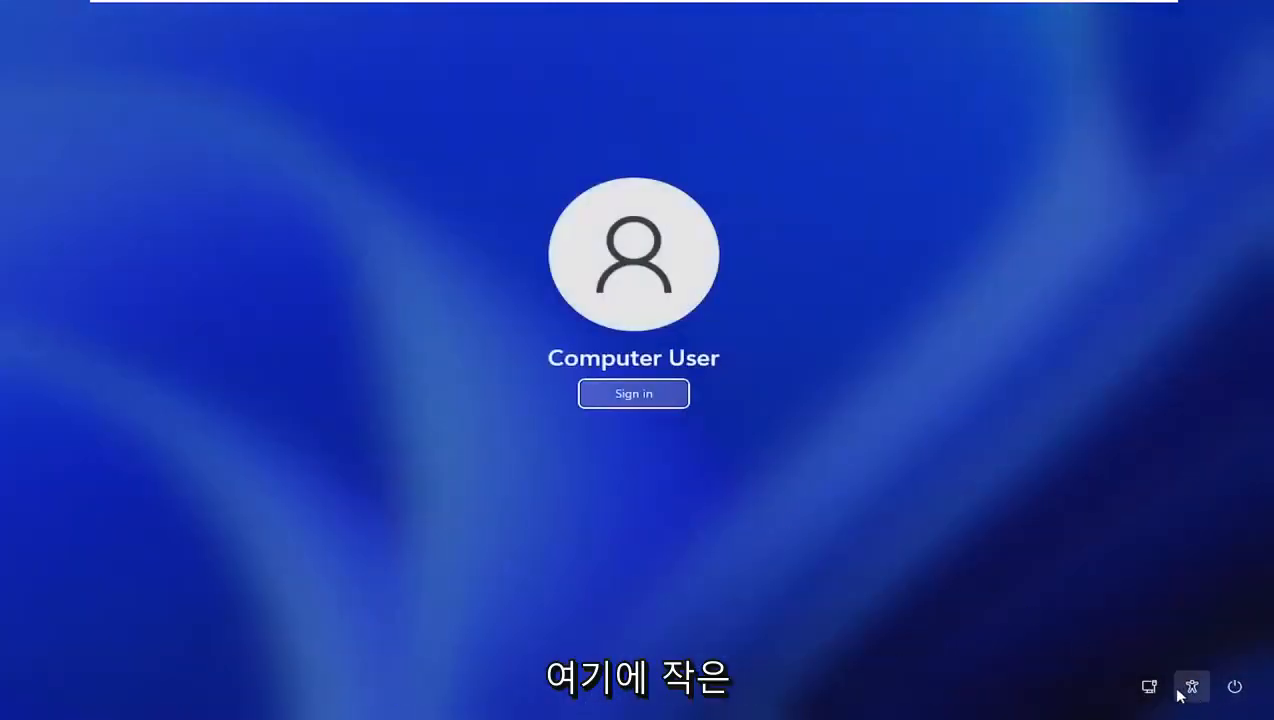
pyautogui.moveTo(1192, 688)
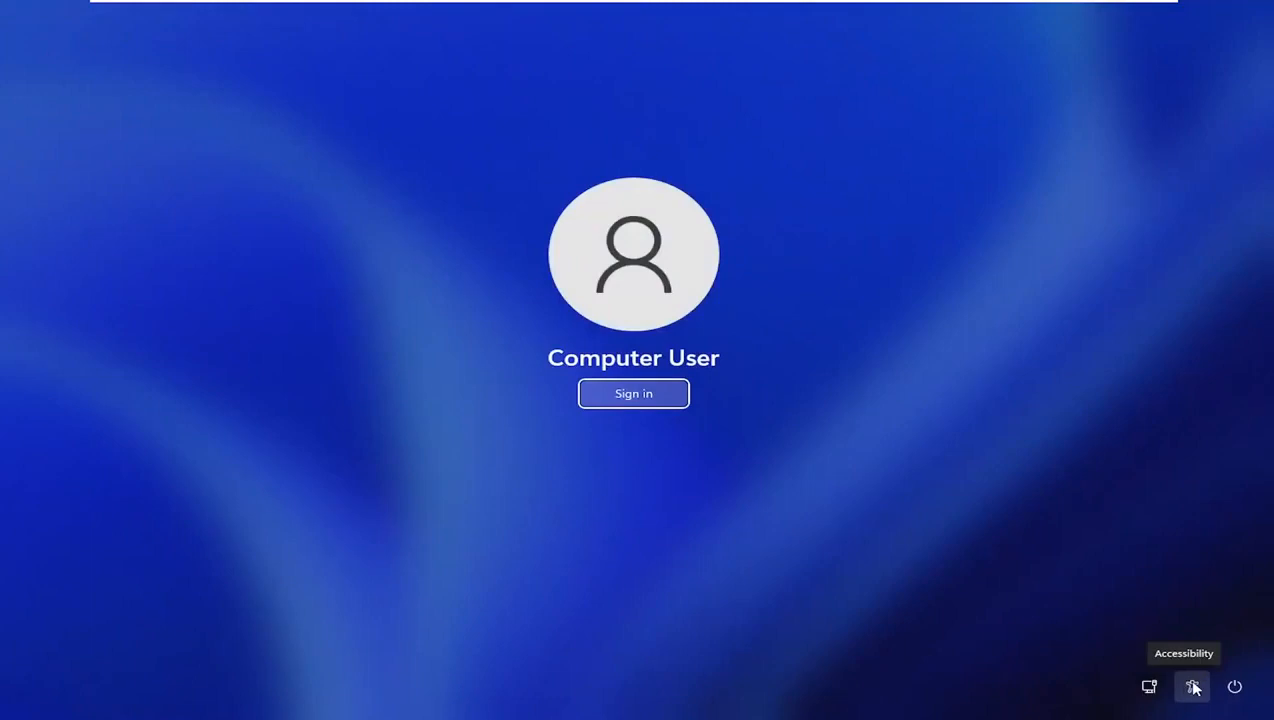
pyautogui.moveTo(1148, 680)
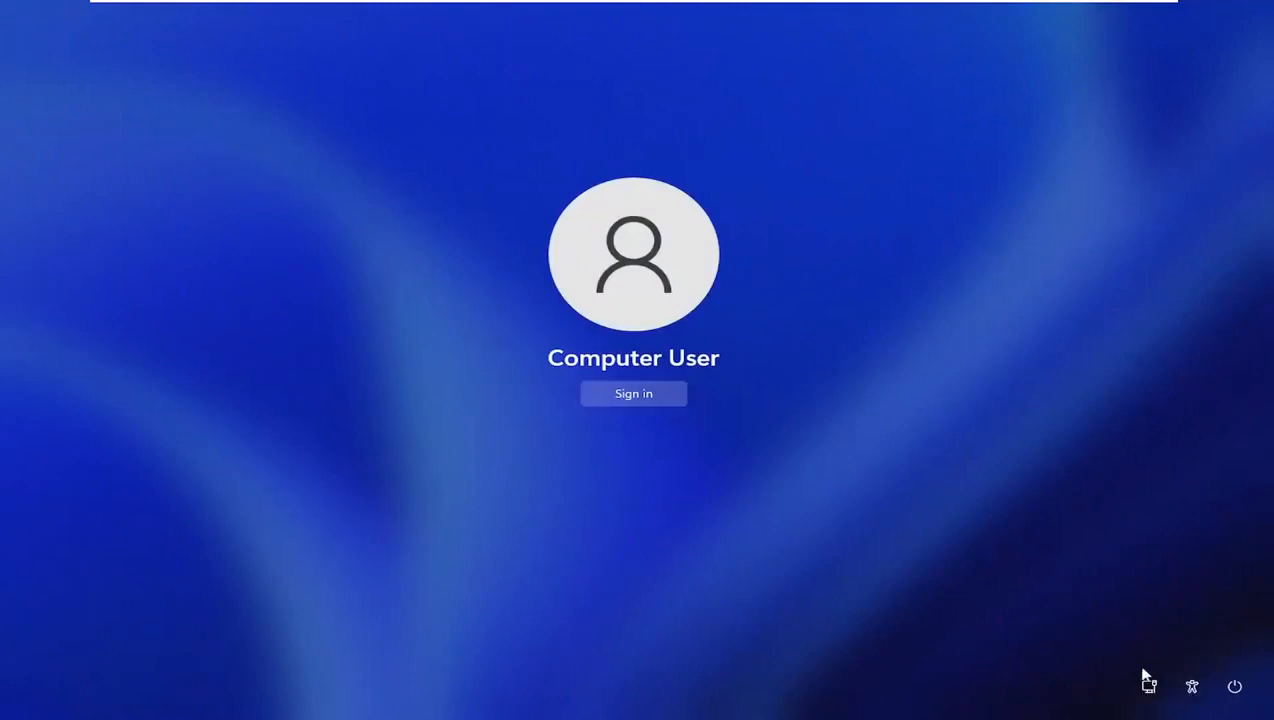
pyautogui.moveTo(1192, 688)
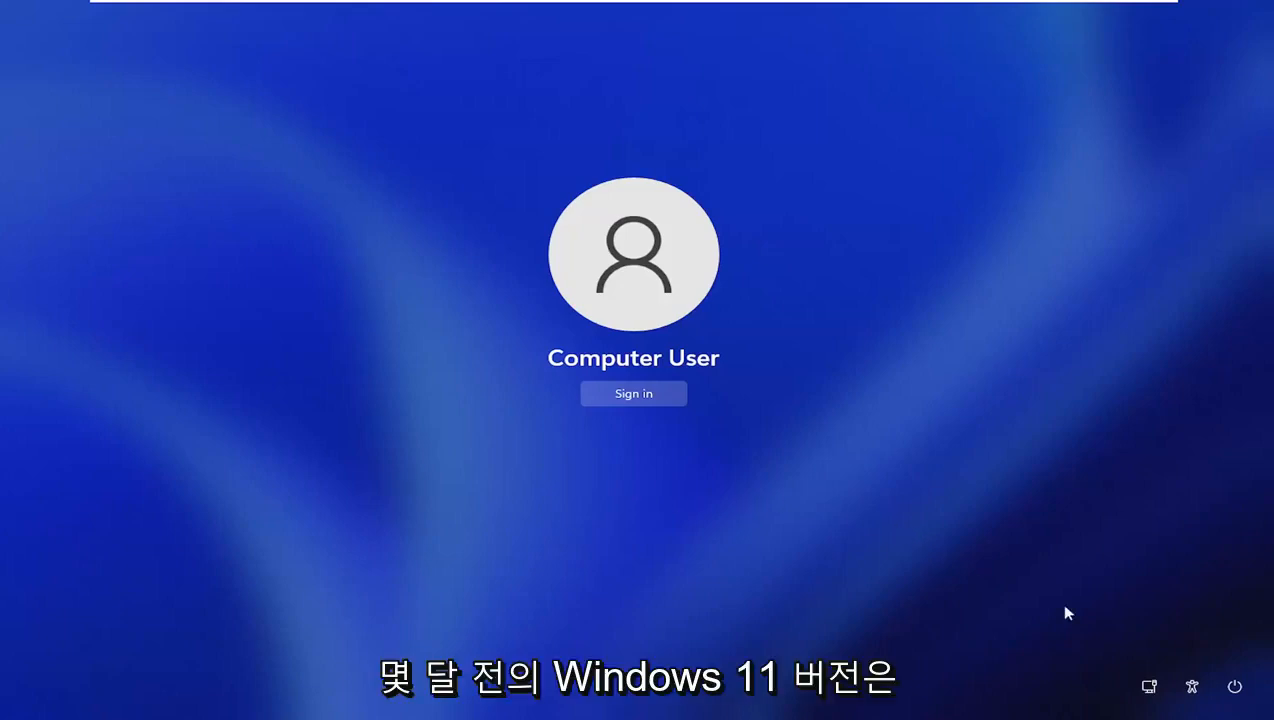
pyautogui.moveTo(512, 500)
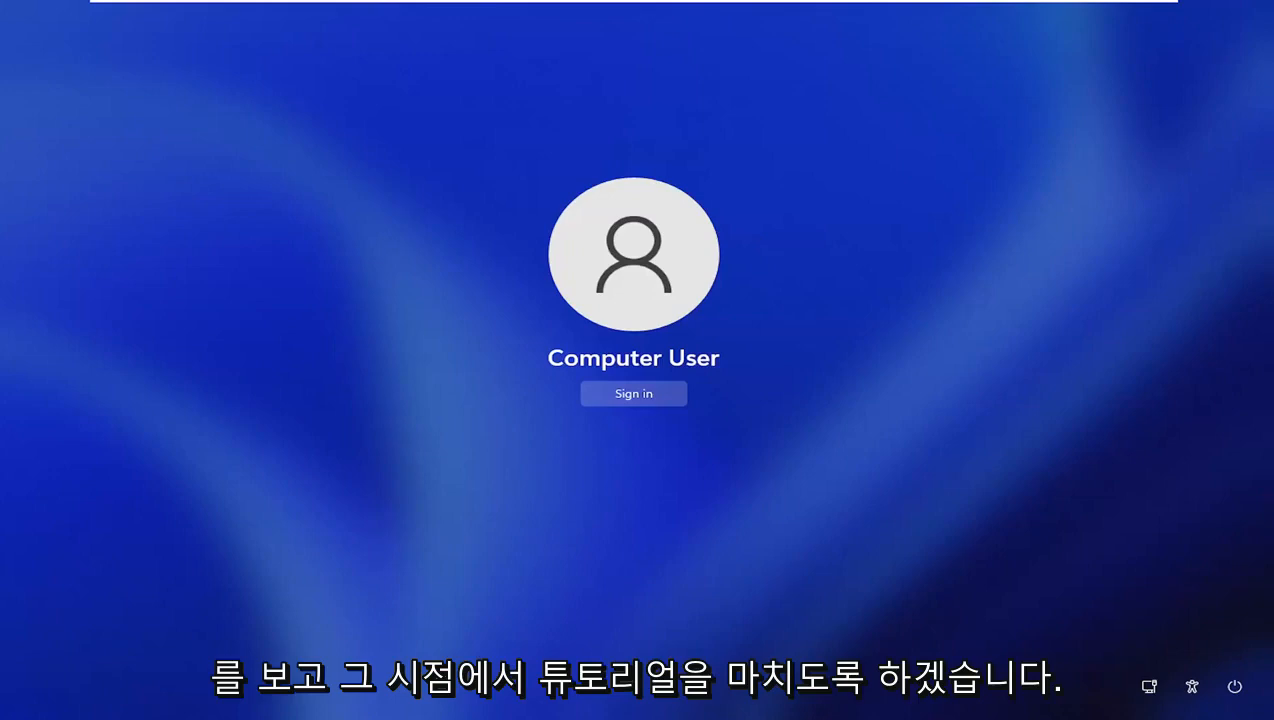
pyautogui.moveTo(350, 420)
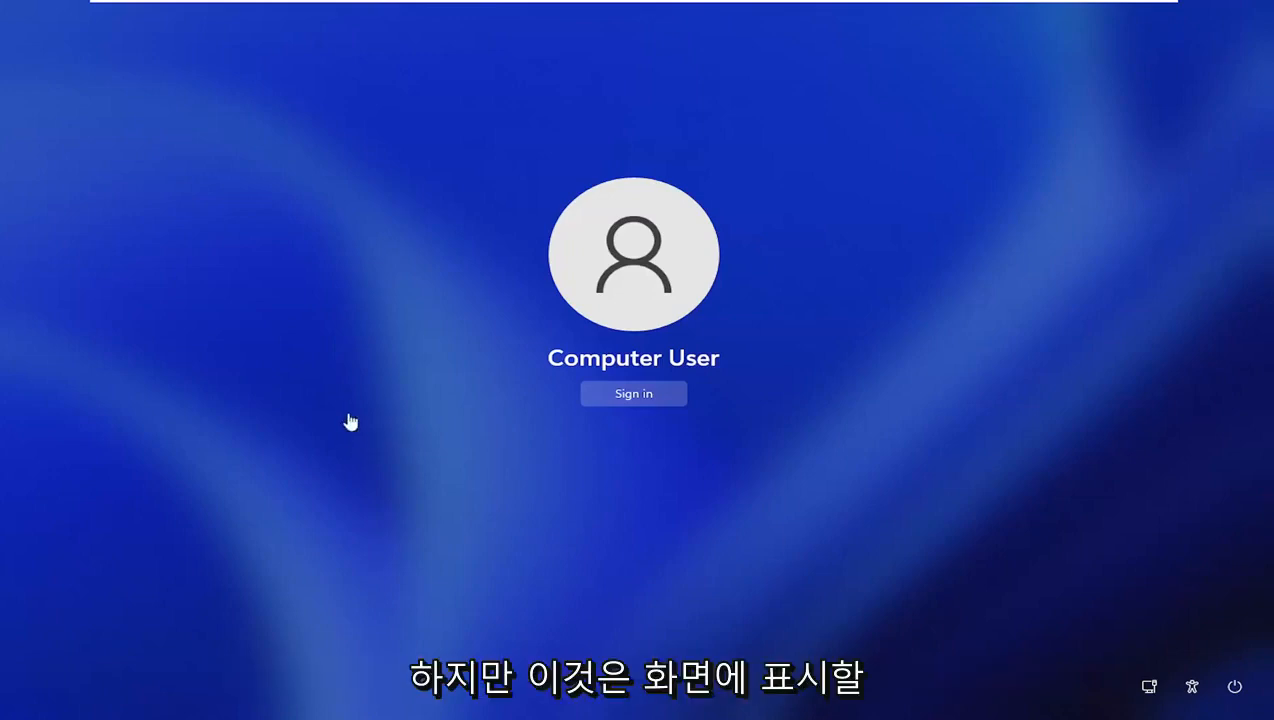
pyautogui.moveTo(458, 444)
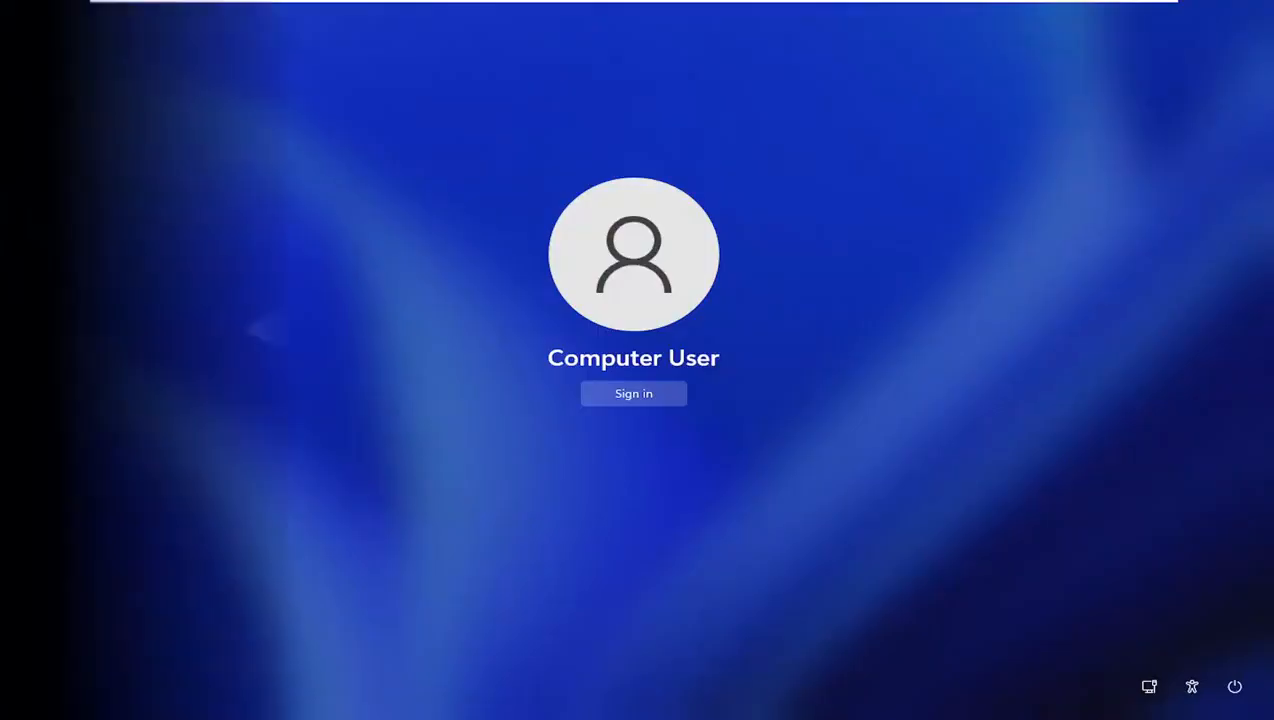
# Launch the swapped-in command prompt from the Accessibility icon and enlarge it.
pyautogui.click(632, 392)
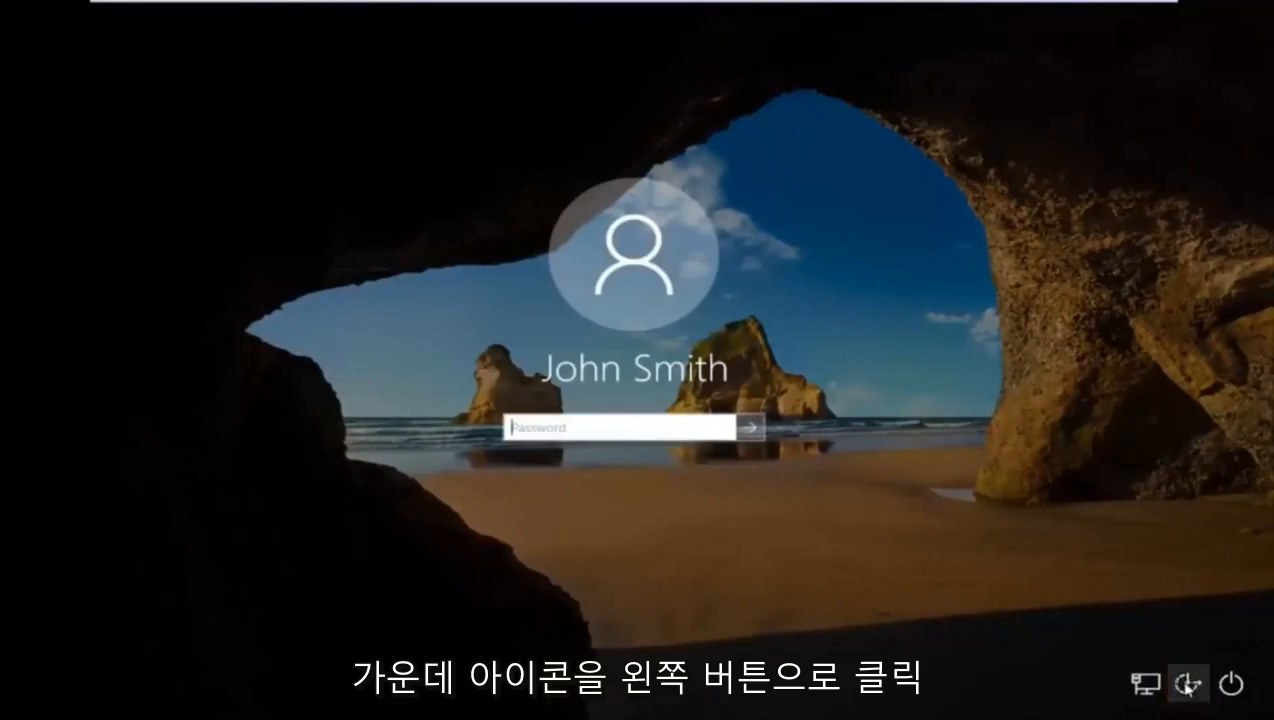
pyautogui.click(1188, 684)
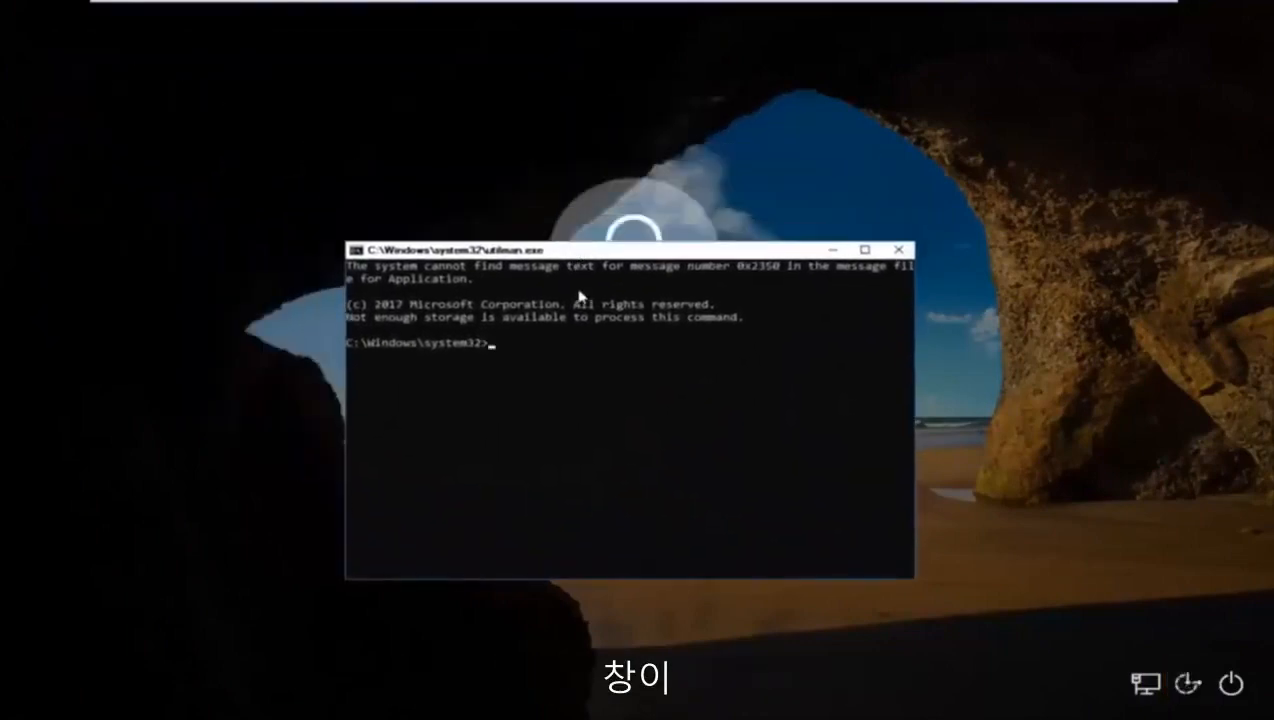
pyautogui.moveTo(628, 248); pyautogui.dragTo(652, 172)
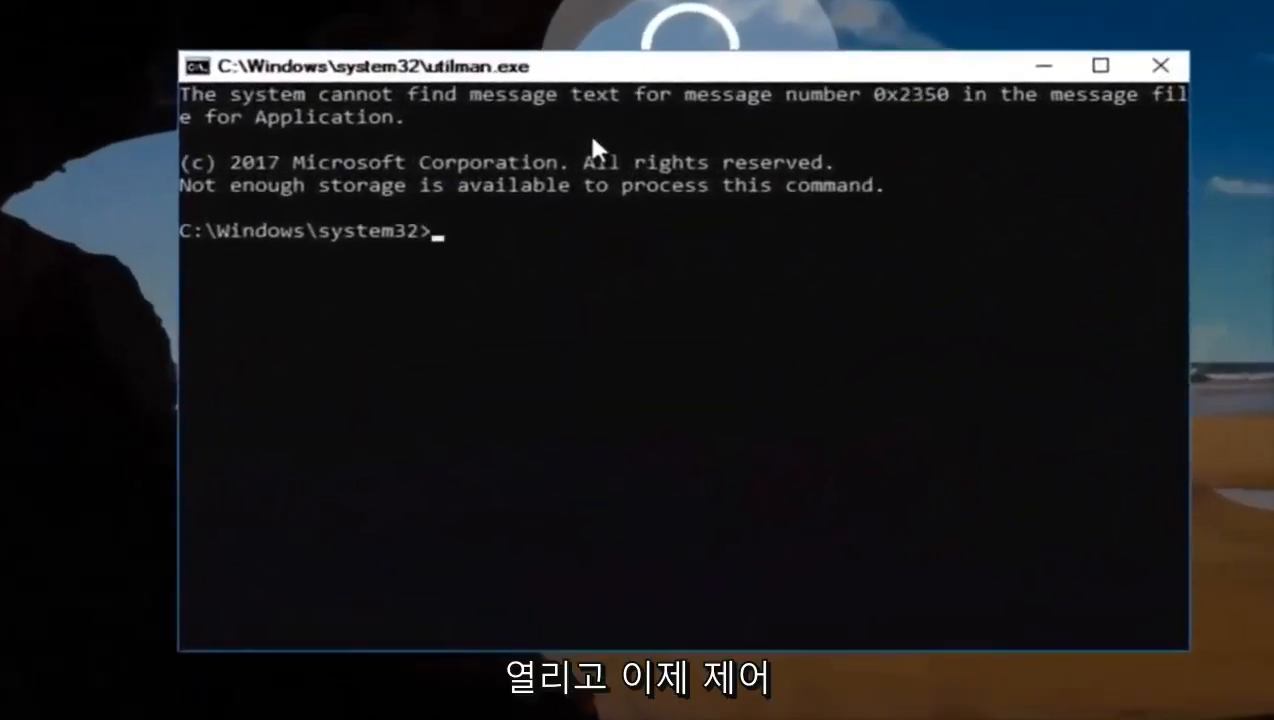
# Run control userpasswords2 to bring up User Accounts.
pyautogui.write('contro')
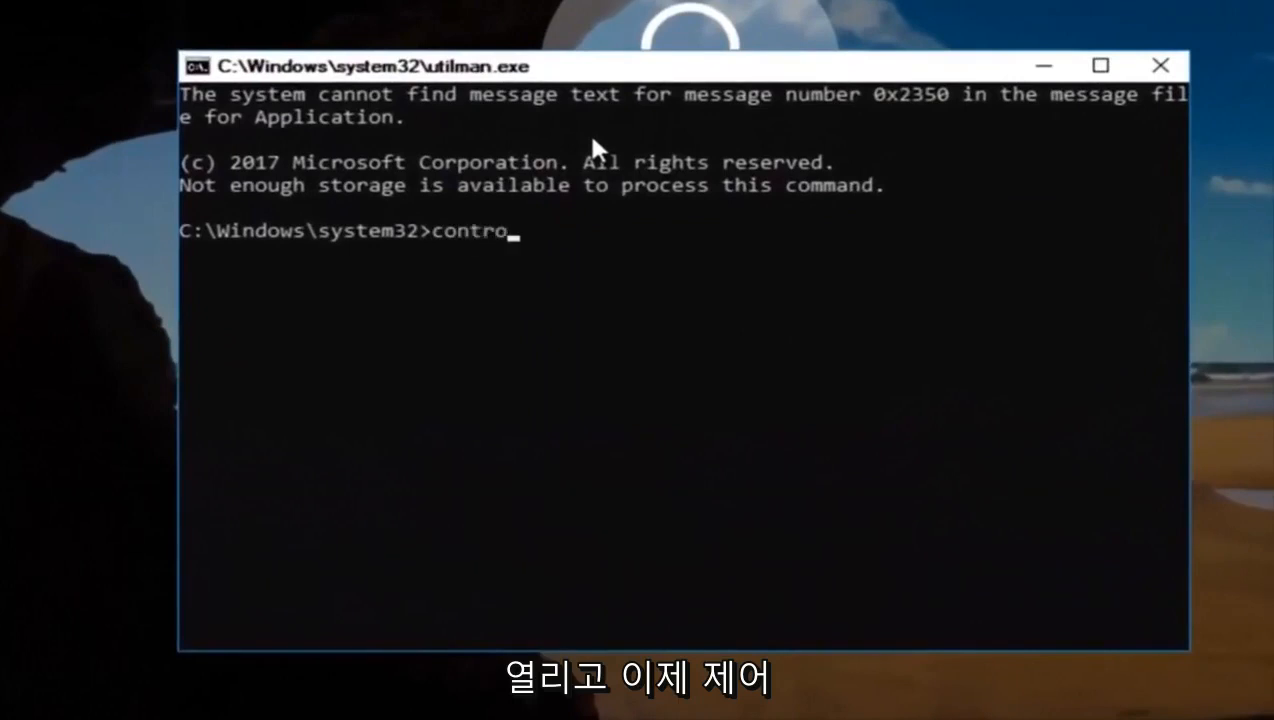
pyautogui.write('l')
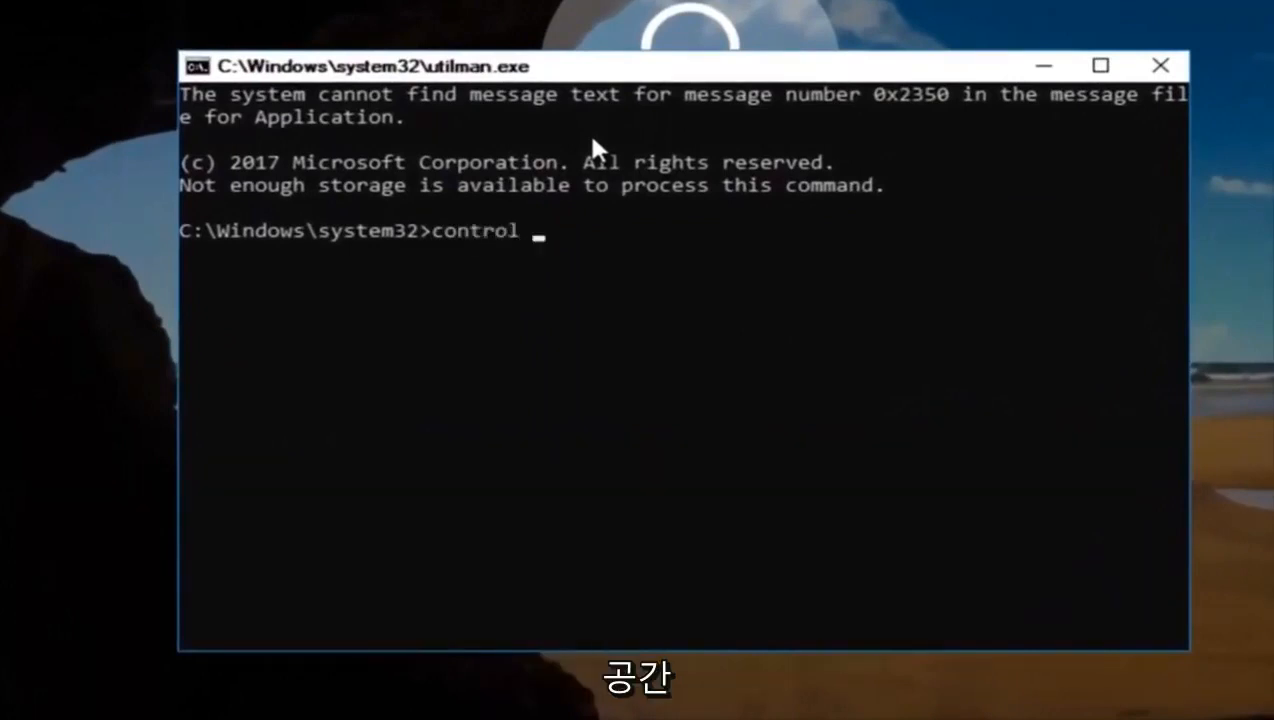
pyautogui.write('userpasswo')
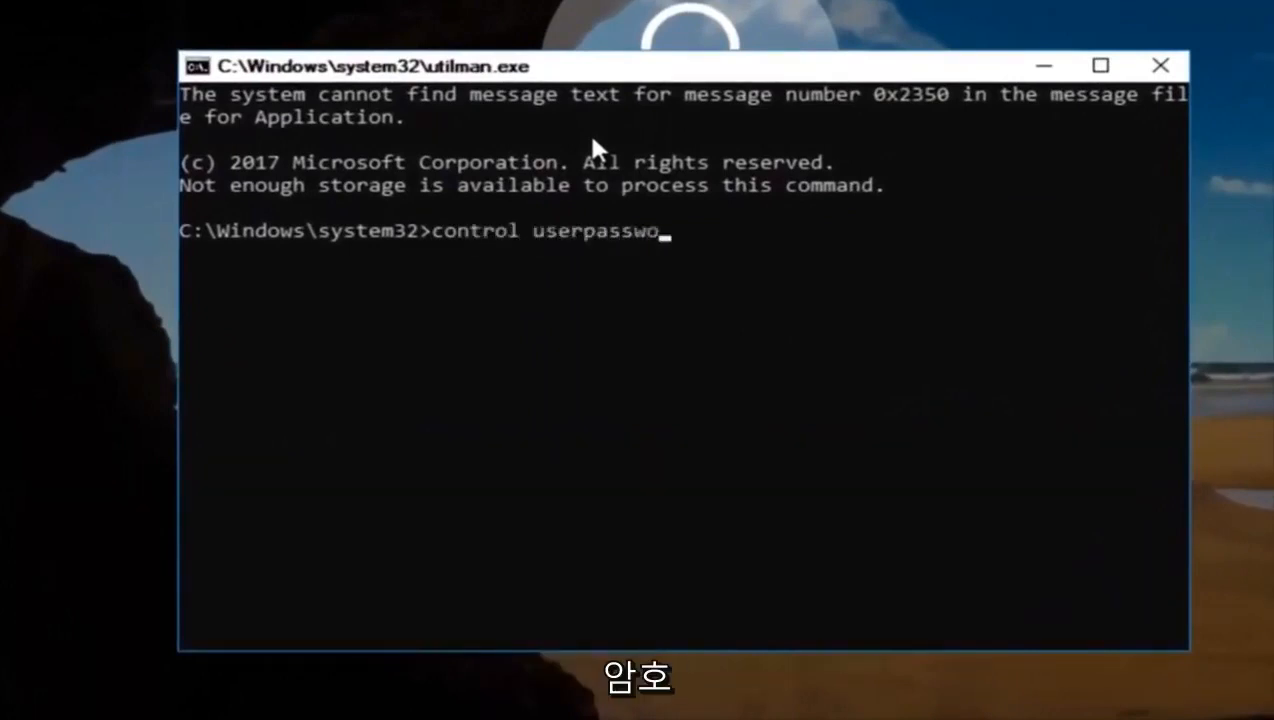
pyautogui.write('rds2')
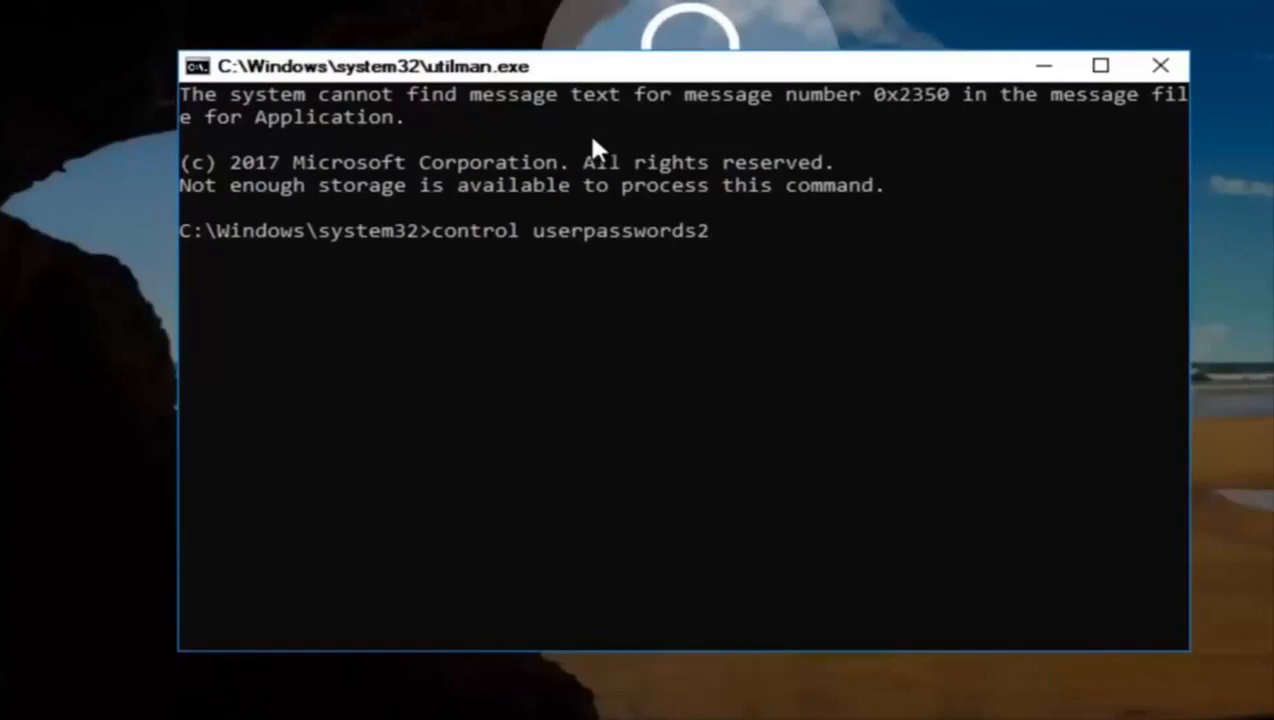
pyautogui.press('enter')
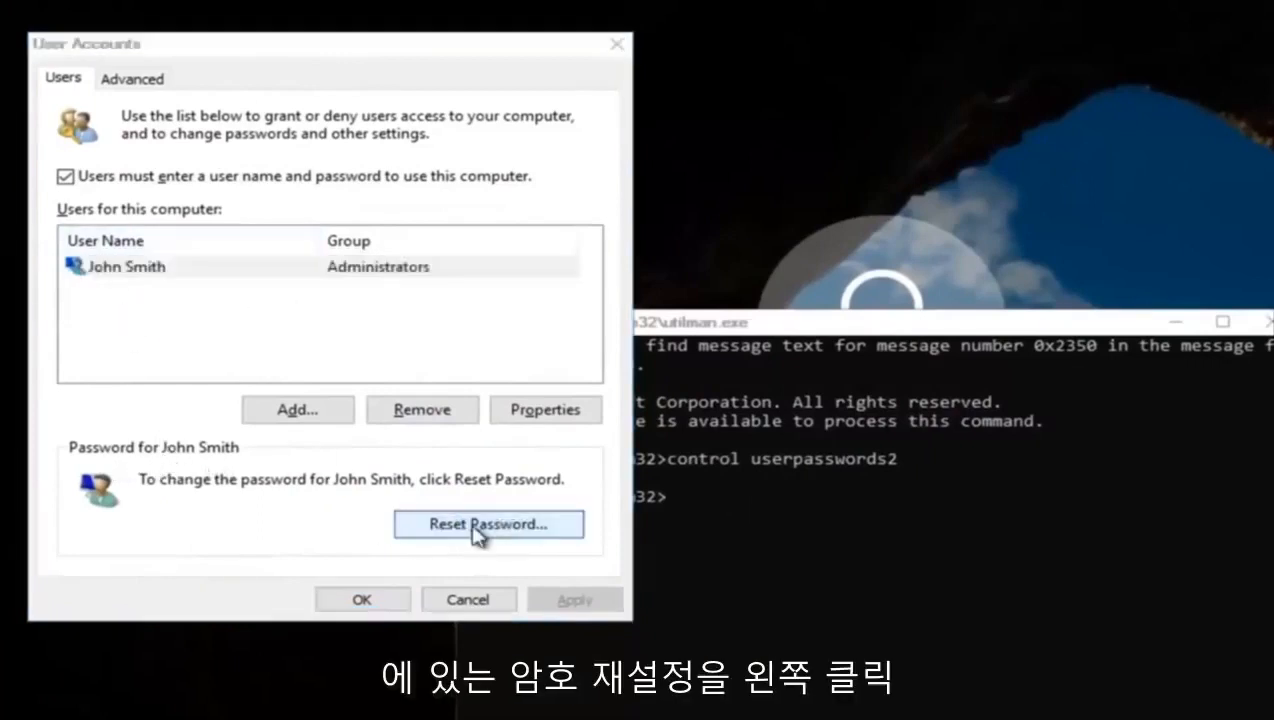
# Reset the administrator account's password with a new confirmed password.
pyautogui.click(488, 524)
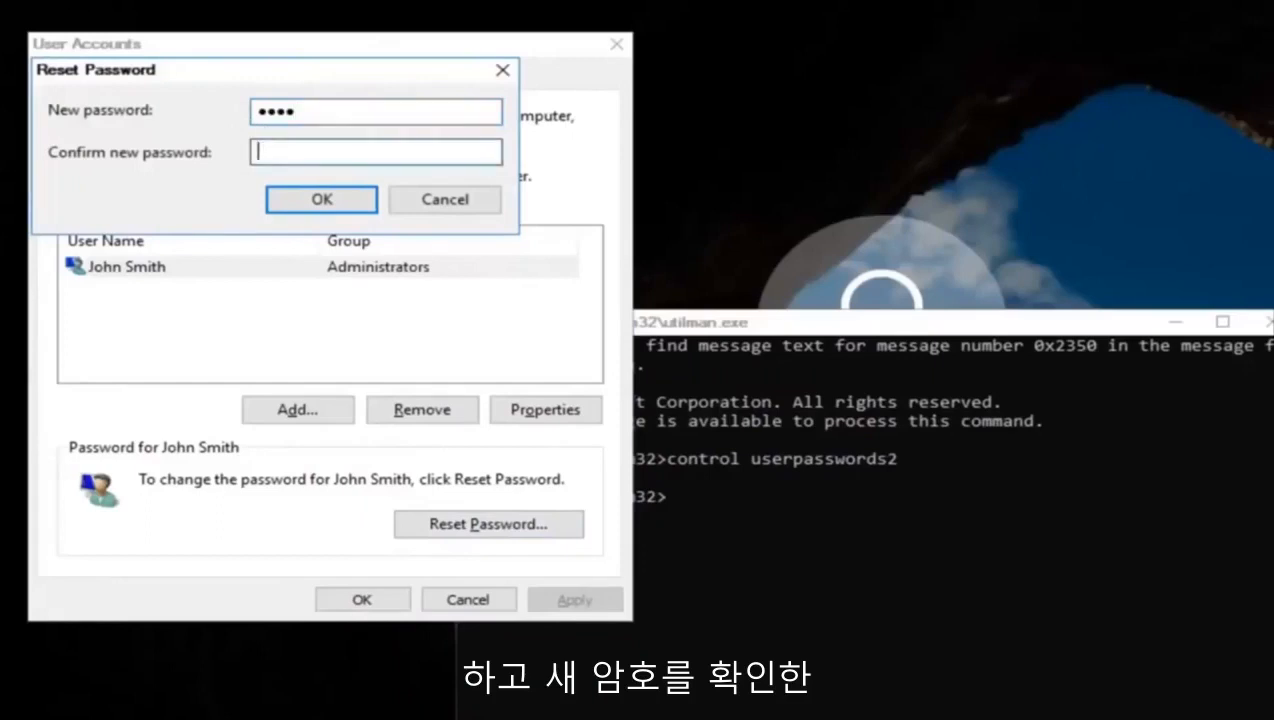
pyautogui.click(320, 200)
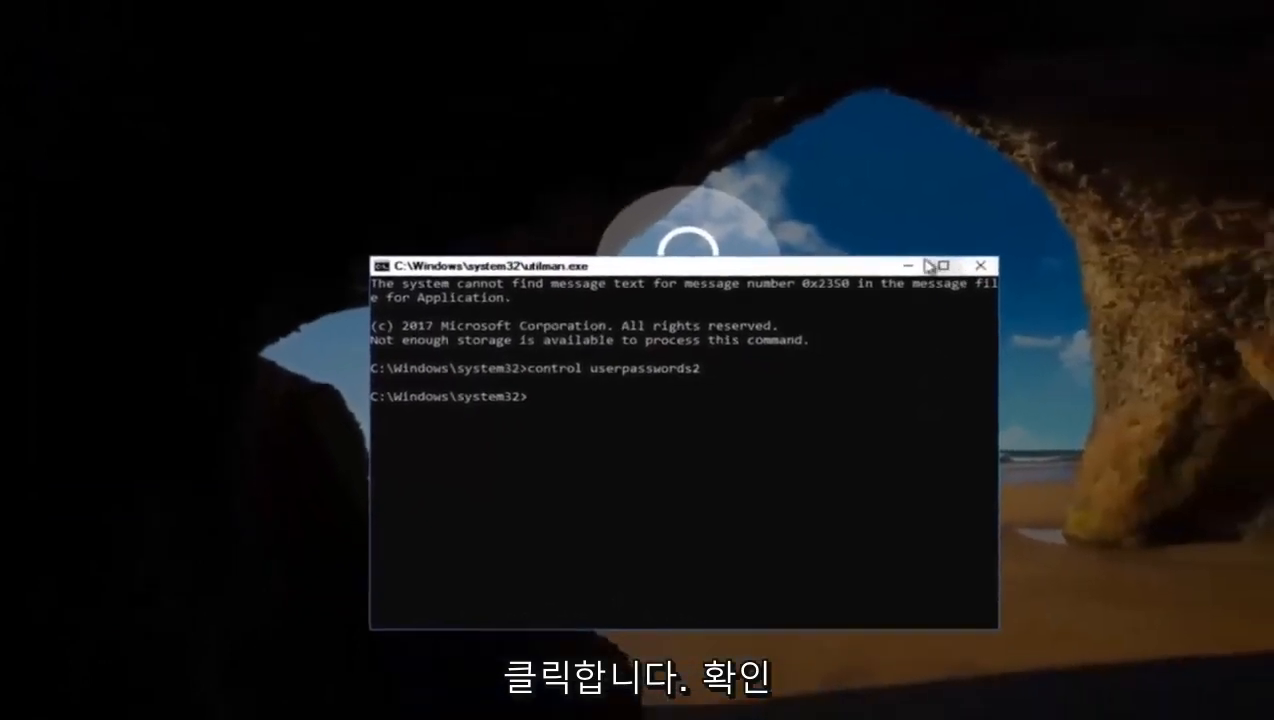
# Close the command prompt and sign in with the new password to reach the desktop.
pyautogui.click(980, 264)
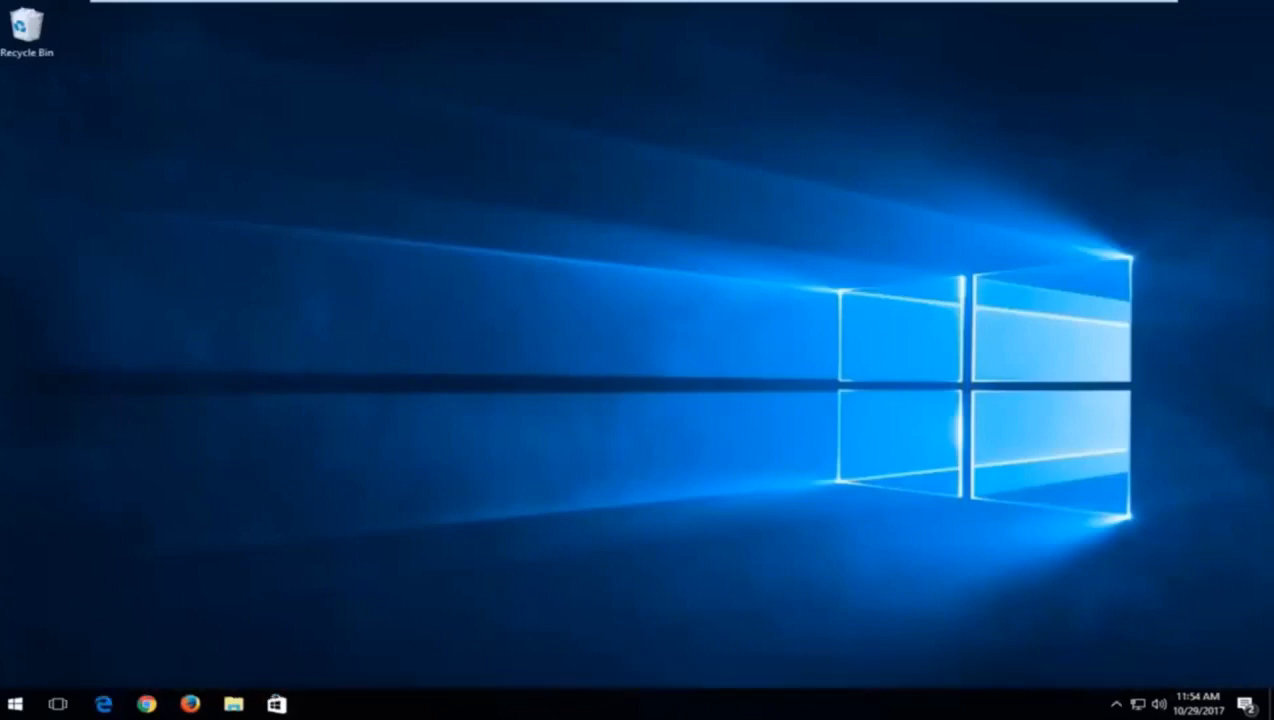
pyautogui.moveTo(1174, 670)
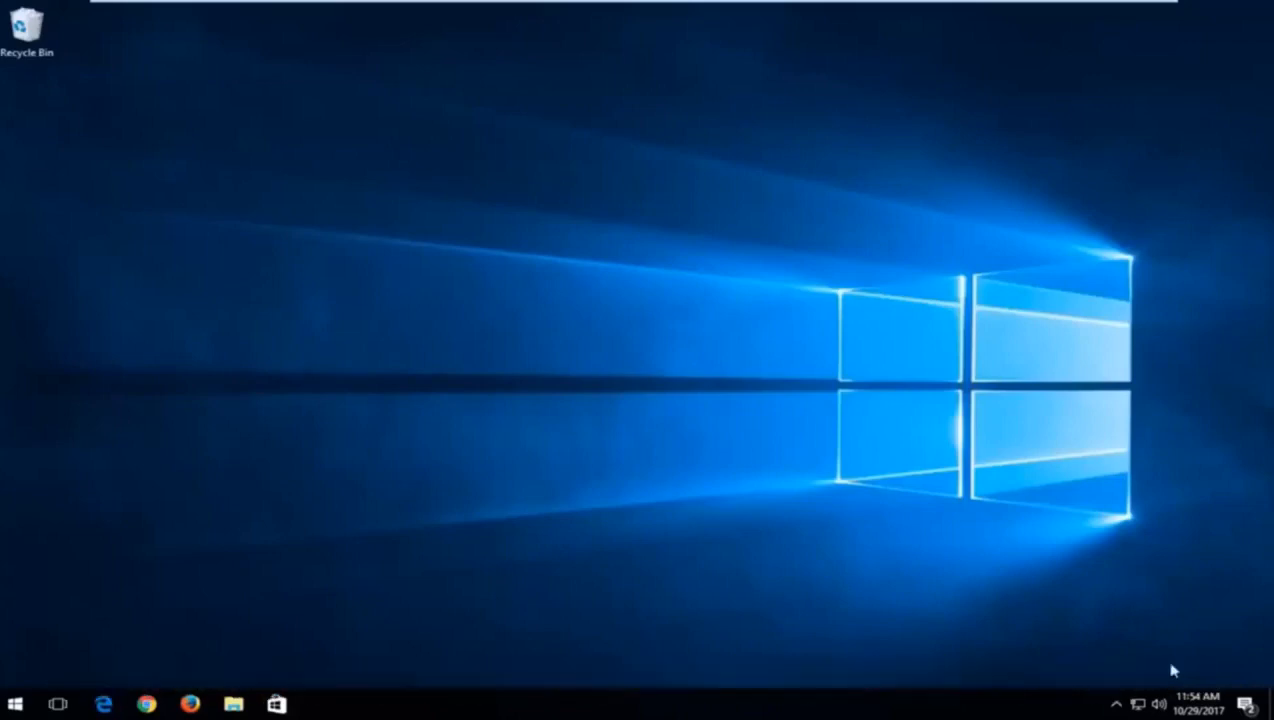